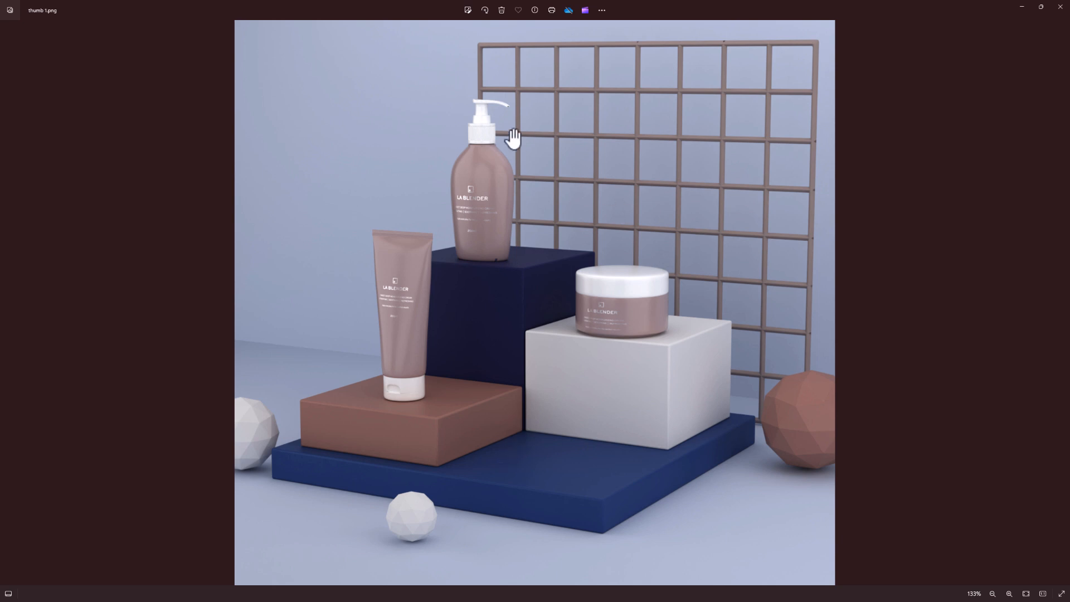
pyautogui.moveTo(1063, 324)
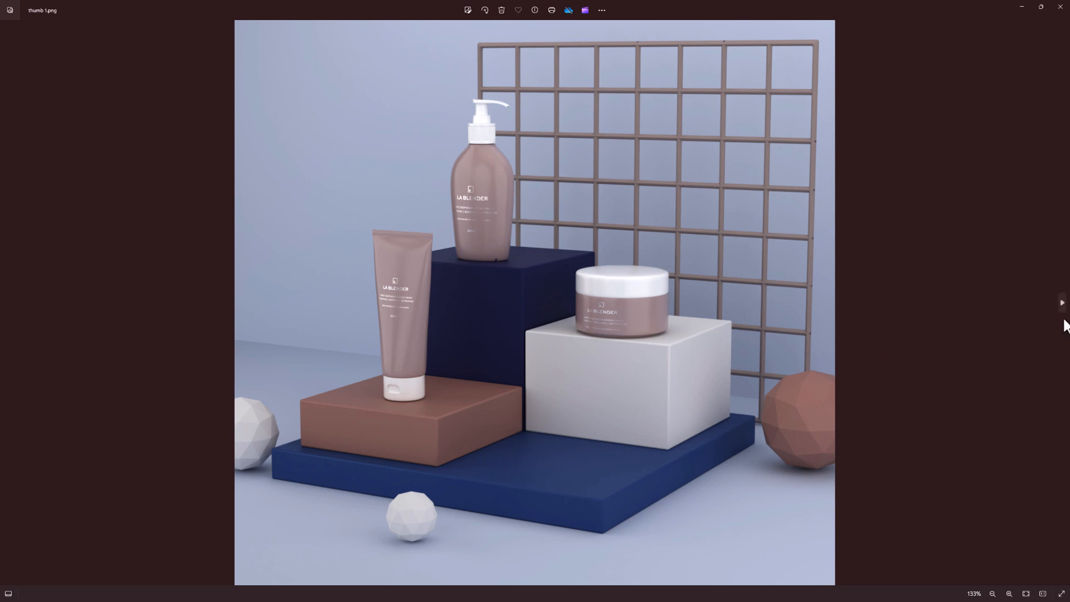
# Select Area.002's light properties, then bring up the folder of gobo texture images
pyautogui.click(1061, 302)
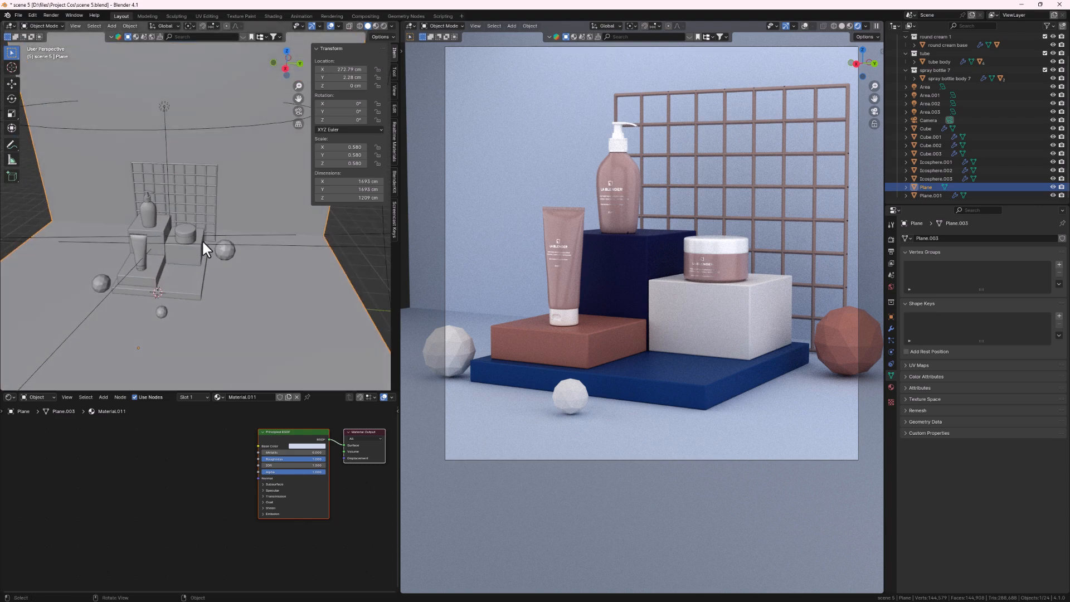
pyautogui.moveTo(122, 270)
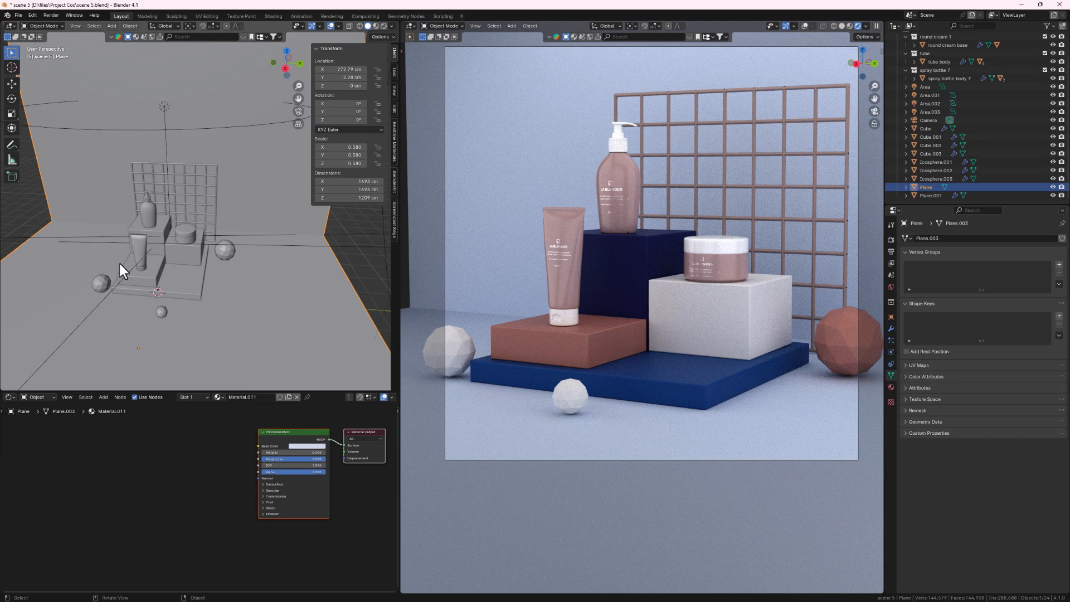
pyautogui.moveTo(123, 267)
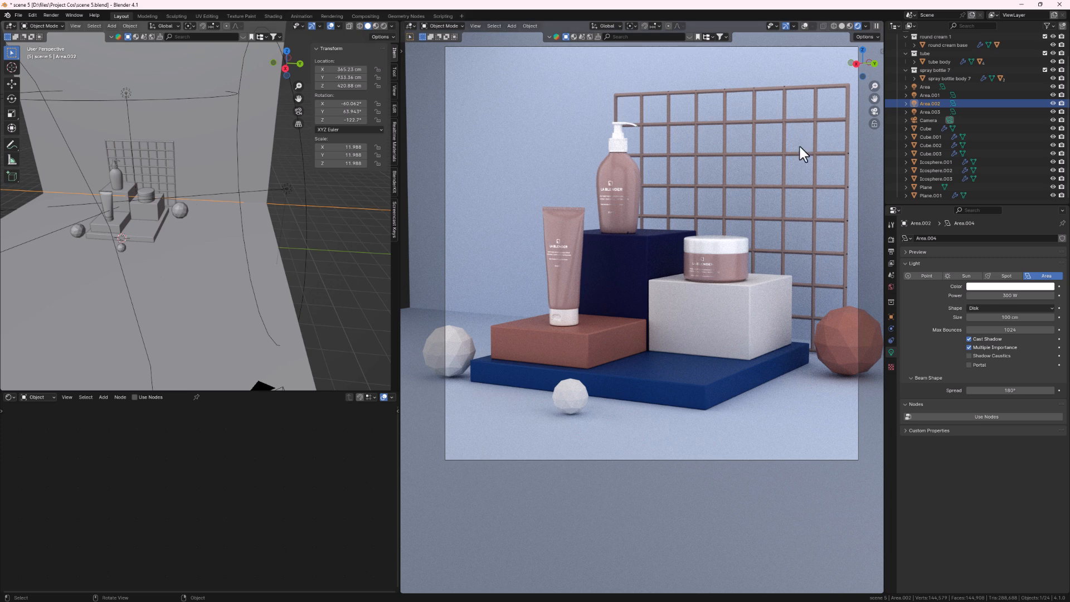
pyautogui.moveTo(634, 129)
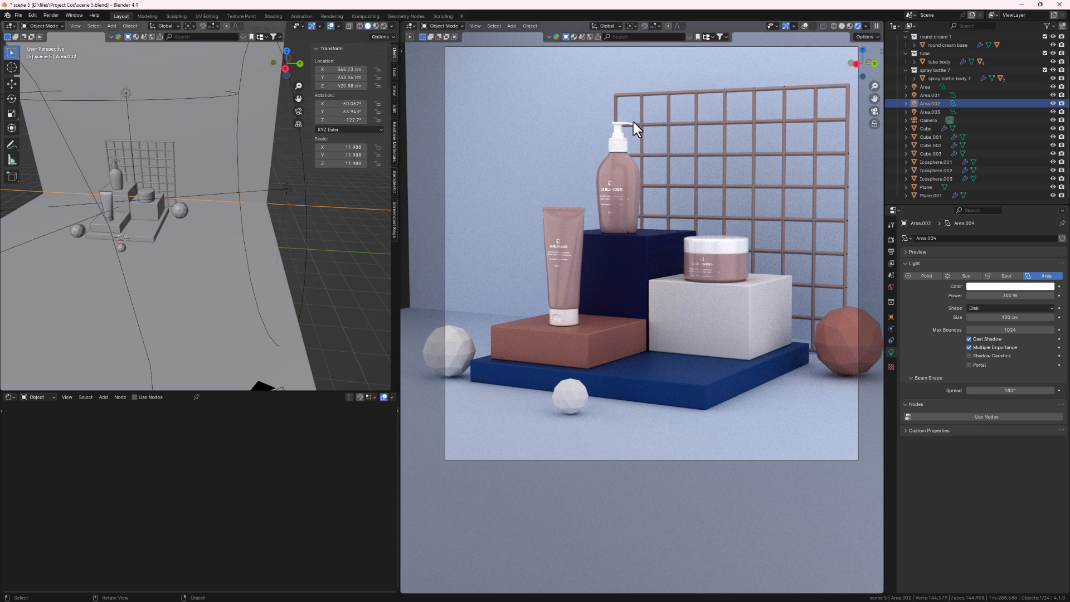
pyautogui.moveTo(695, 334)
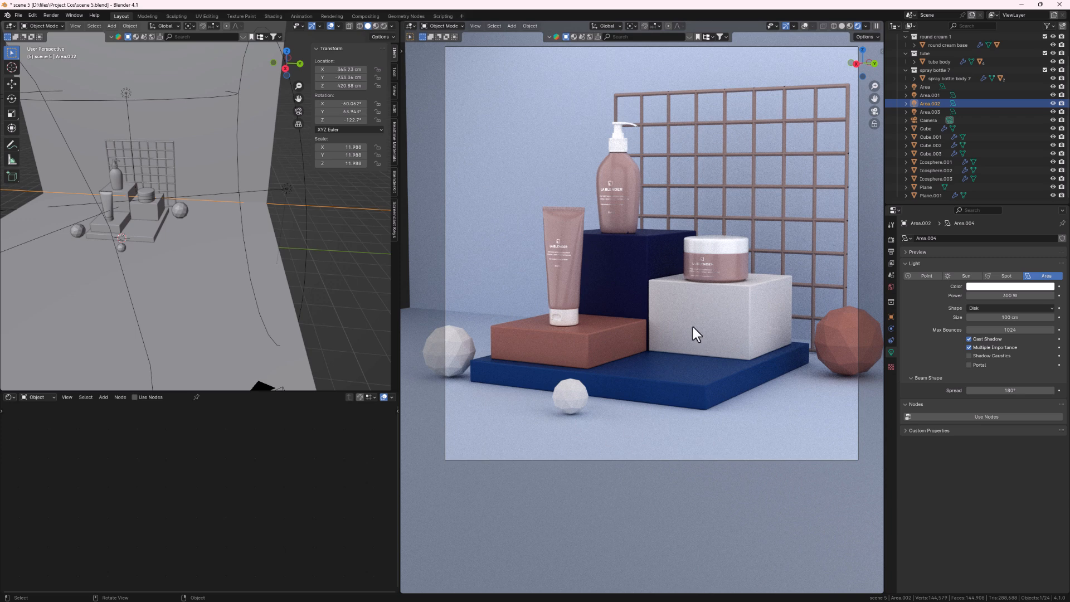
pyautogui.moveTo(506, 369)
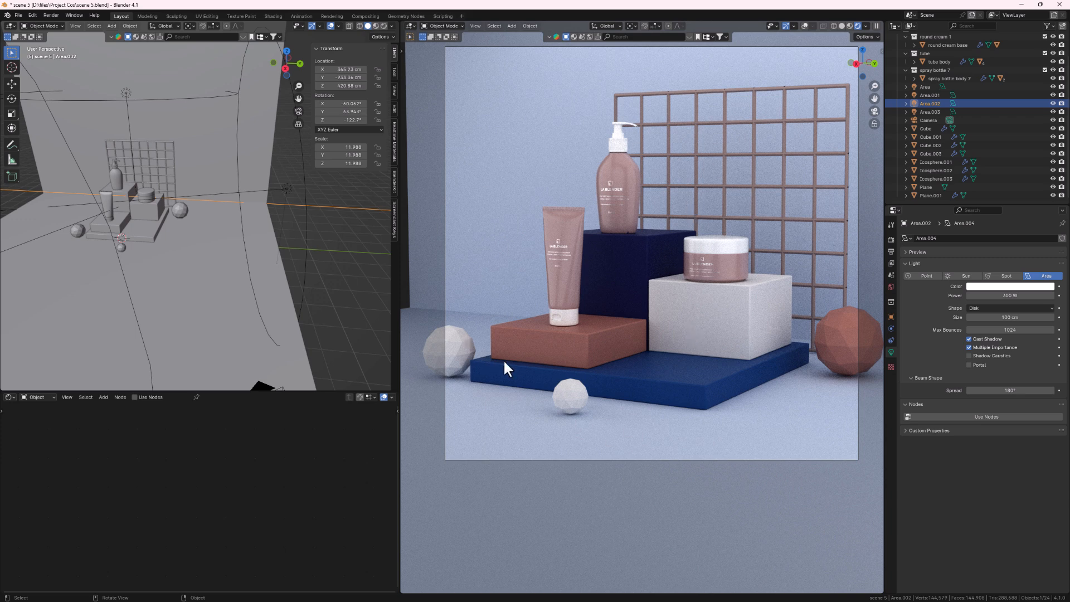
pyautogui.moveTo(184, 309)
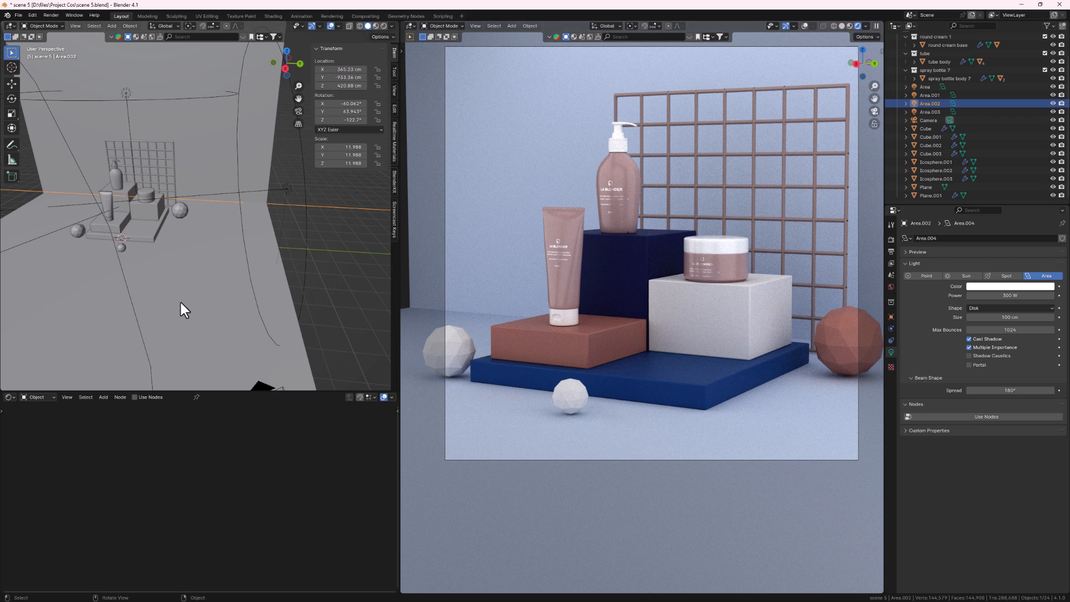
pyautogui.moveTo(248, 340)
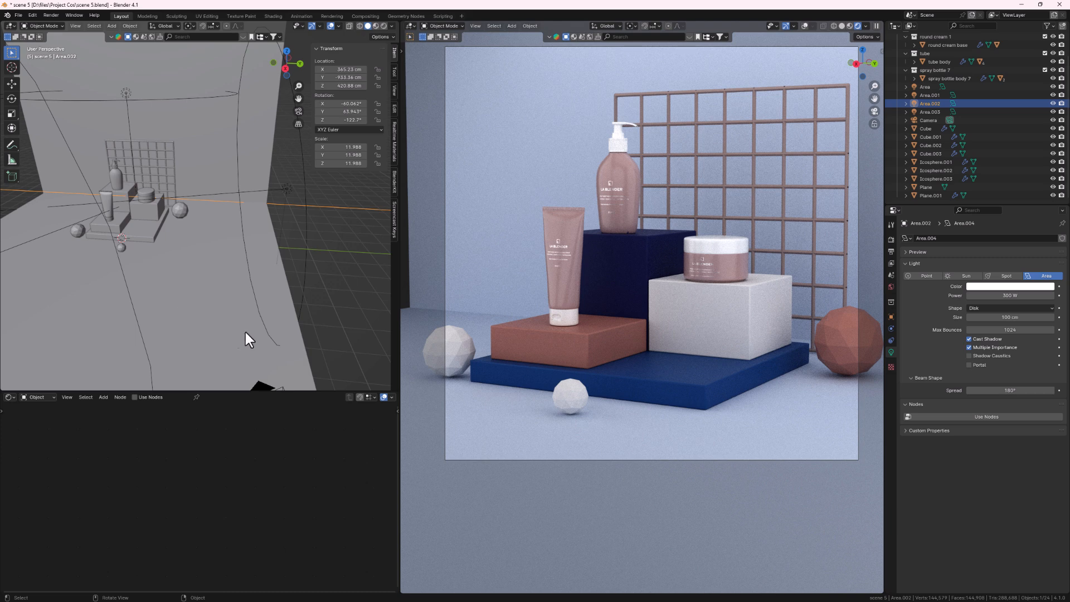
pyautogui.moveTo(158, 263)
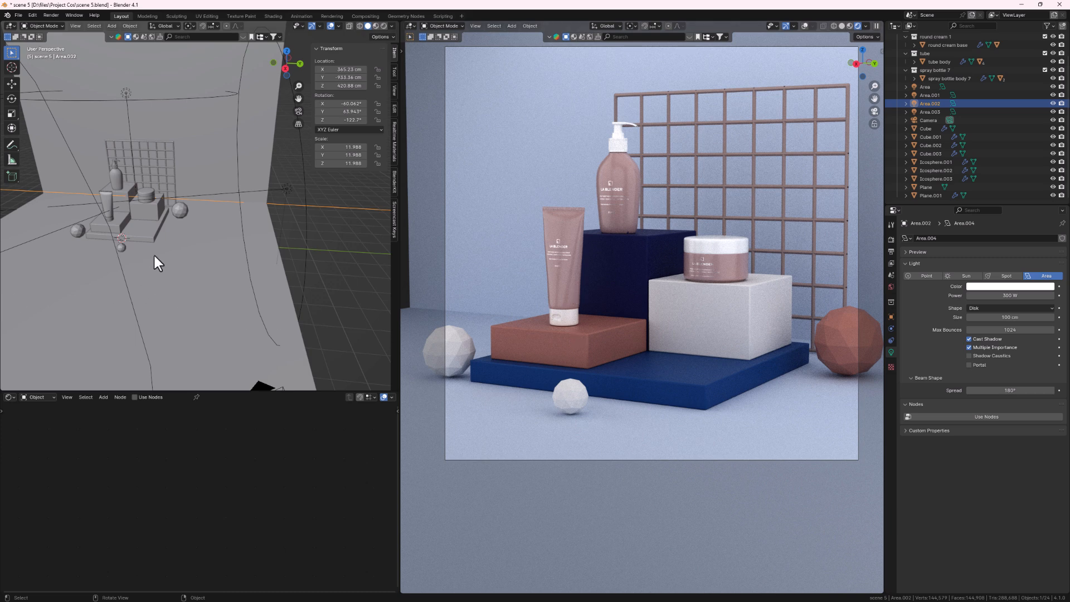
pyautogui.click(12, 591)
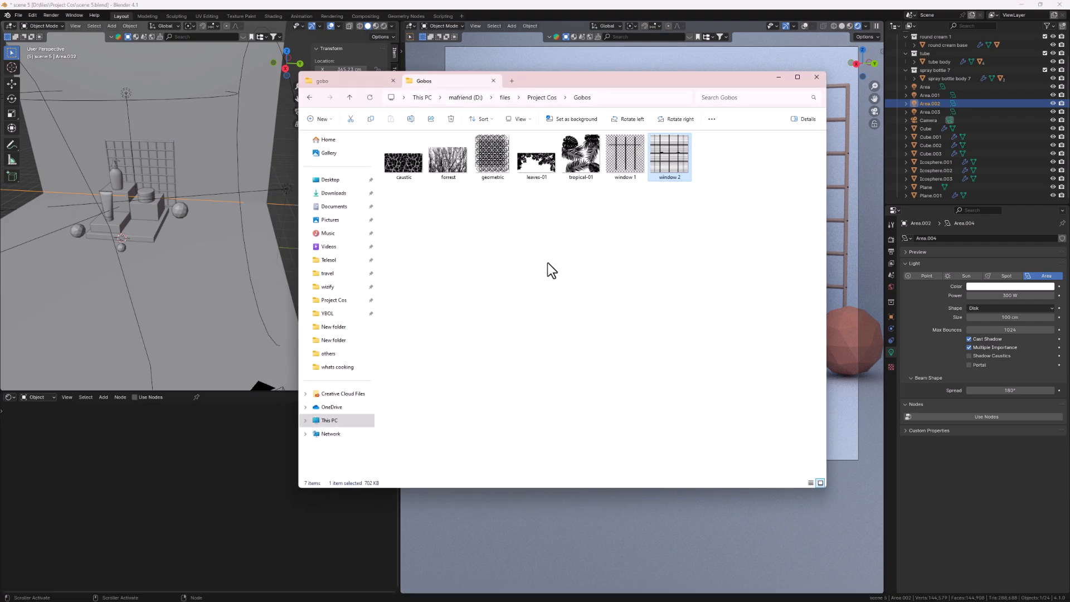
pyautogui.moveTo(528, 179)
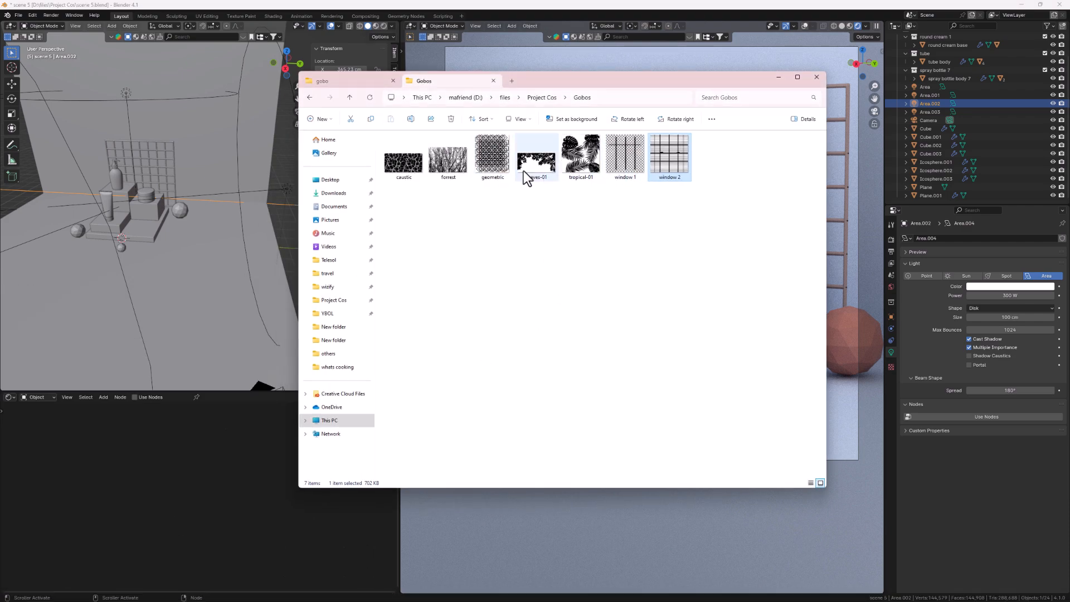
pyautogui.doubleClick(491, 153)
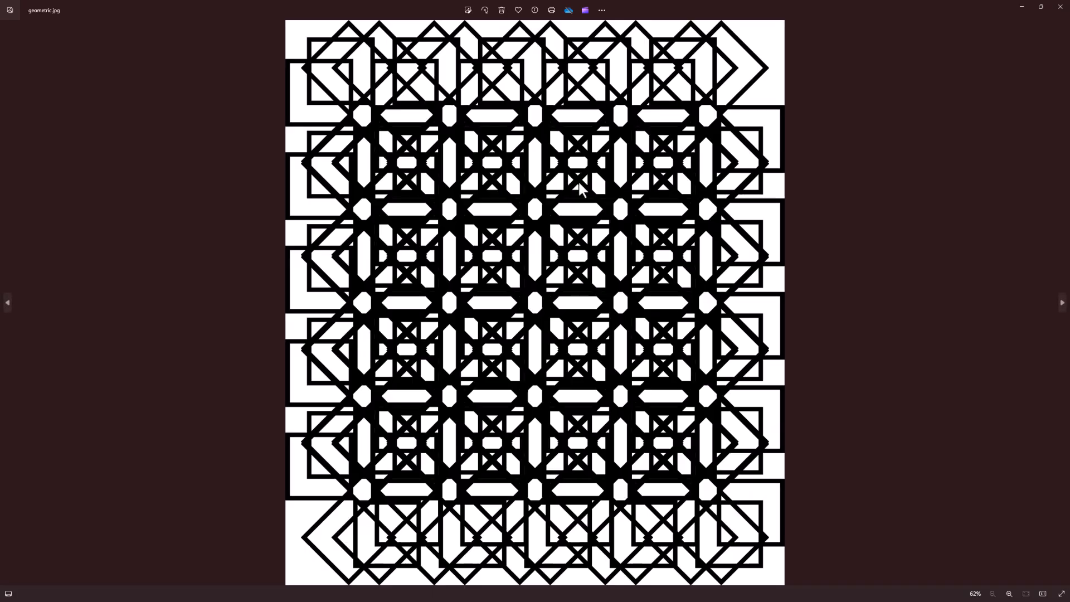
pyautogui.moveTo(447, 96)
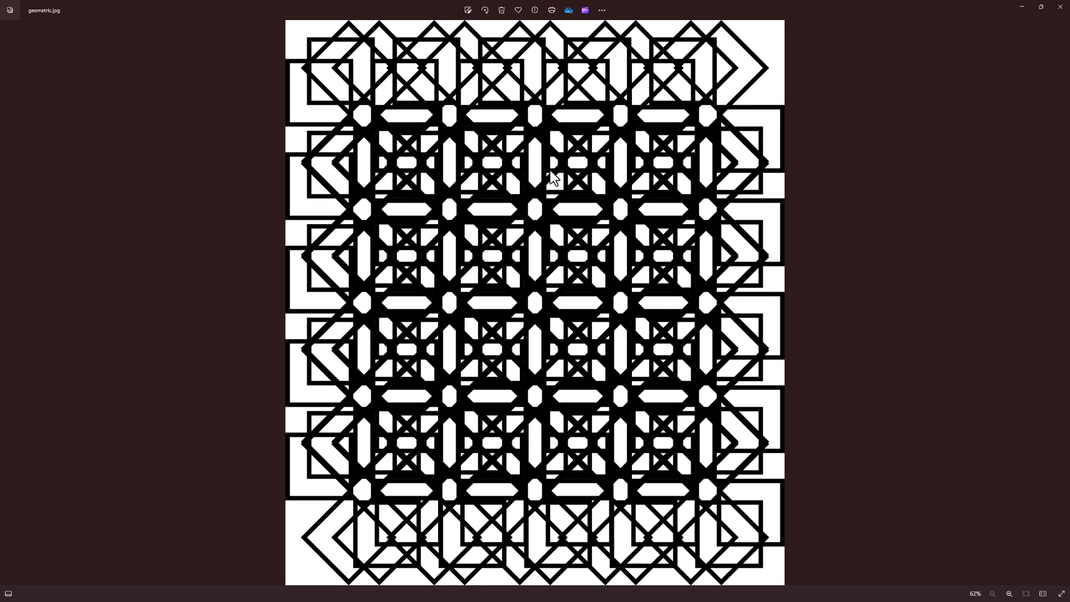
pyautogui.moveTo(1065, 302)
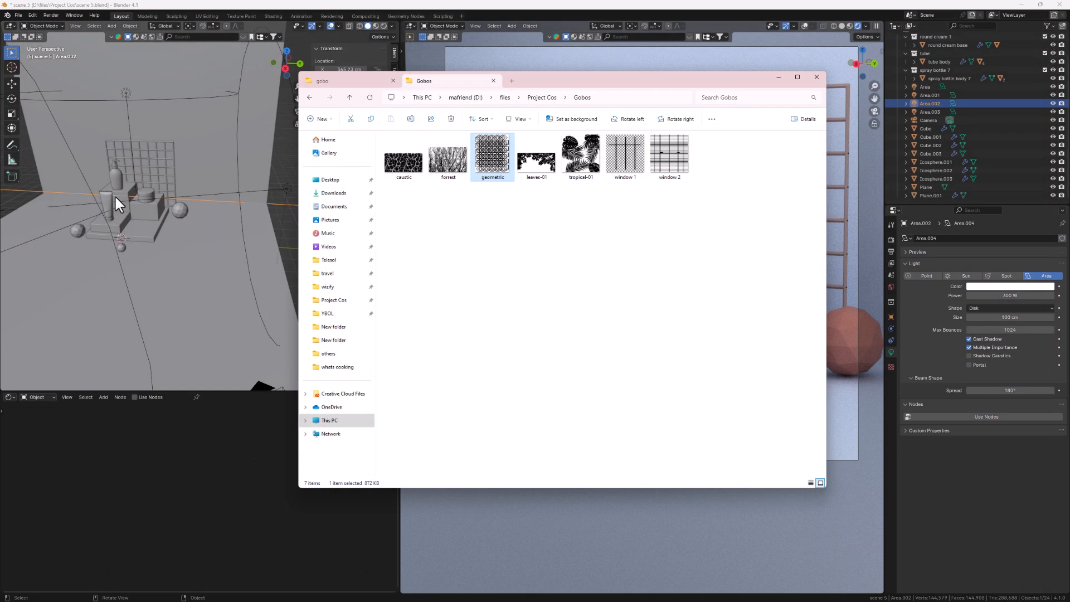
pyautogui.click(816, 77)
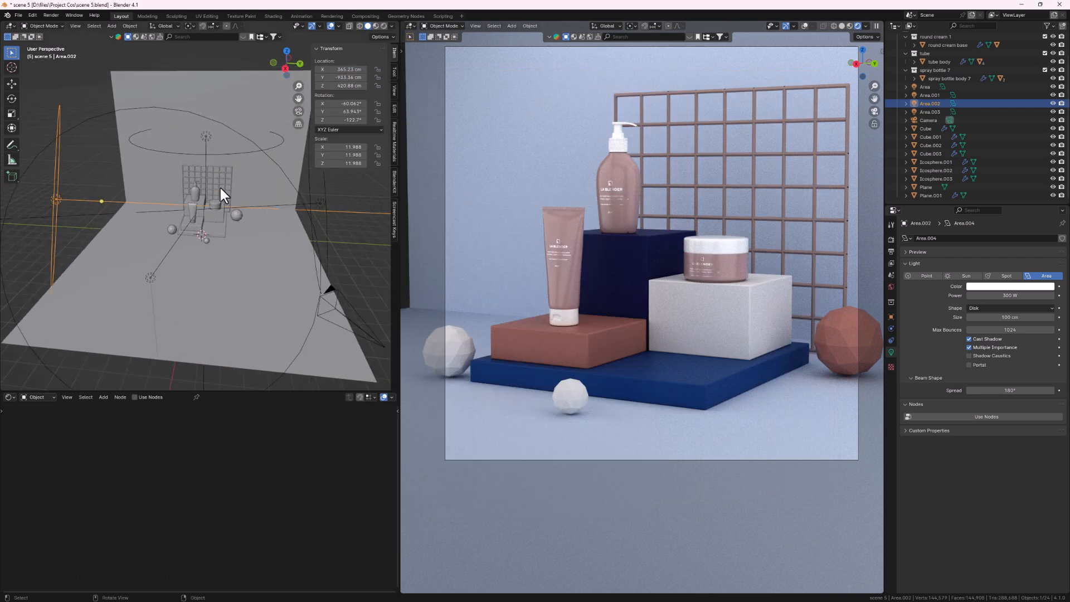
pyautogui.moveTo(222, 194)
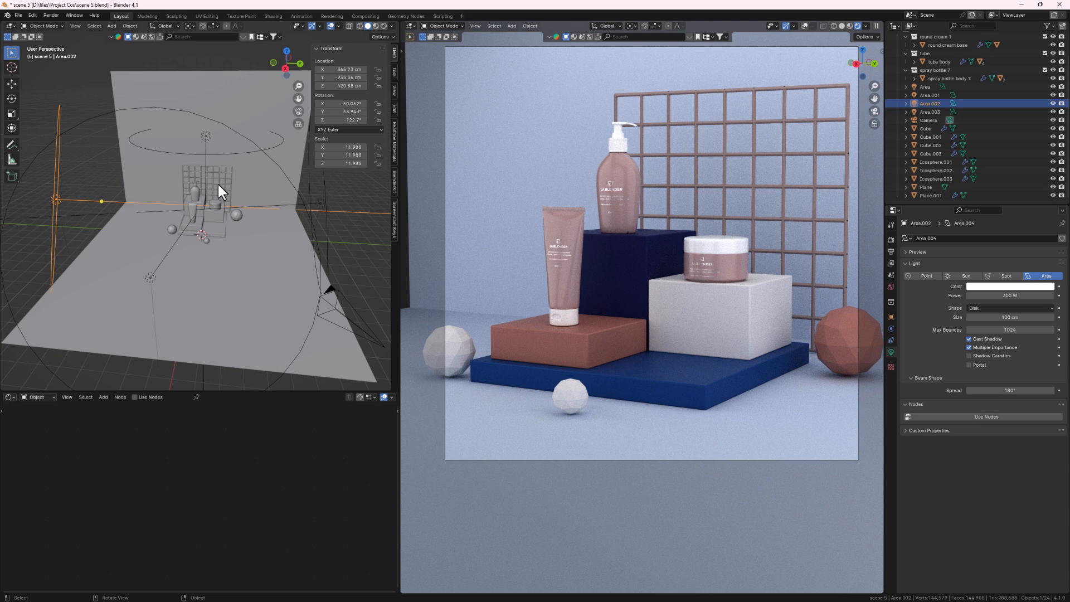
pyautogui.moveTo(281, 229)
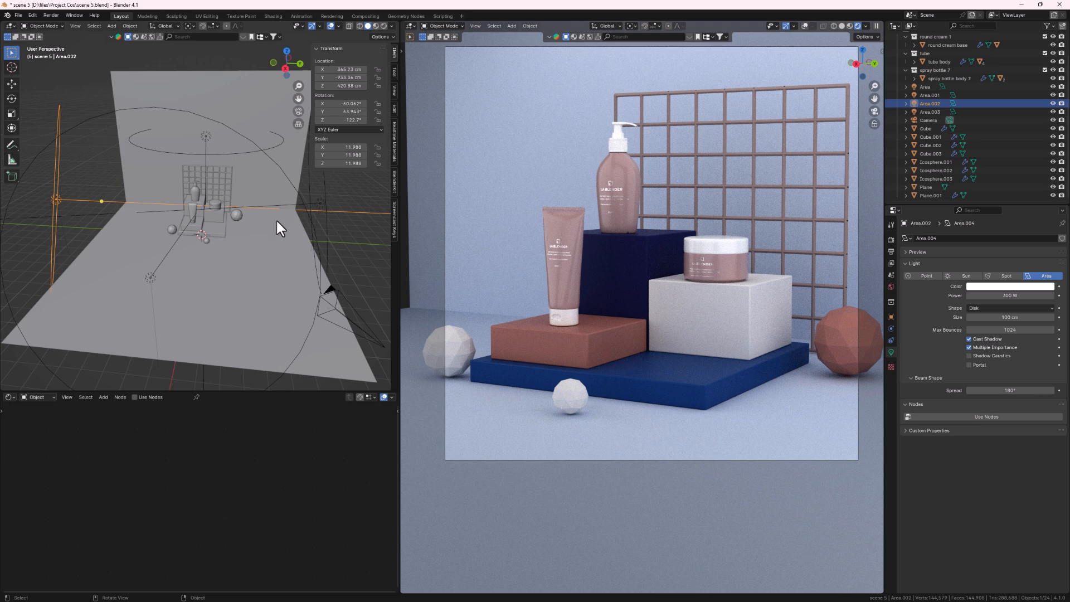
pyautogui.moveTo(269, 203)
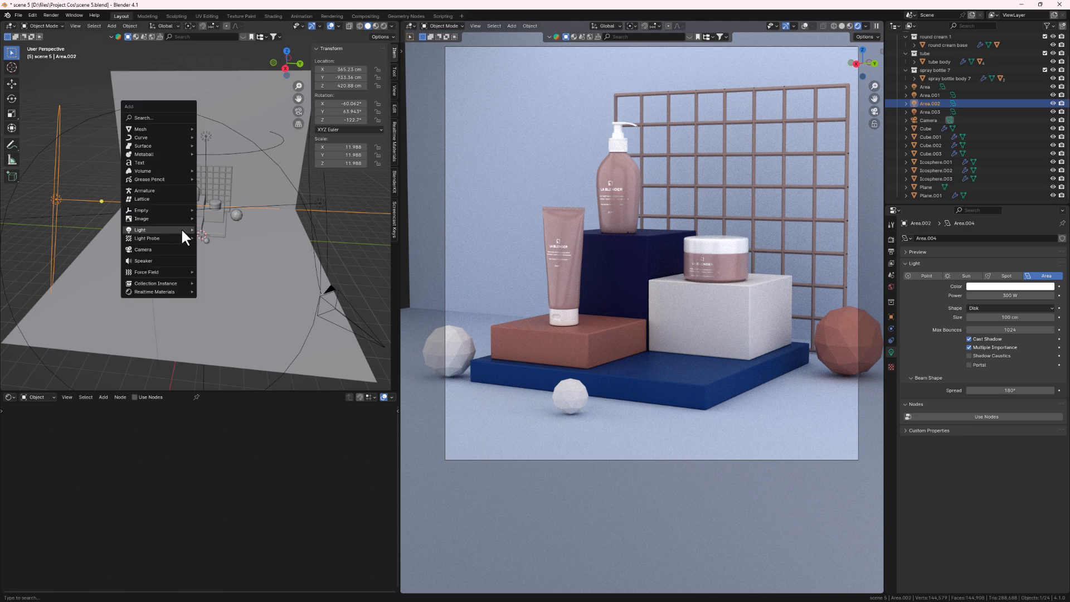
pyautogui.moveTo(150, 242)
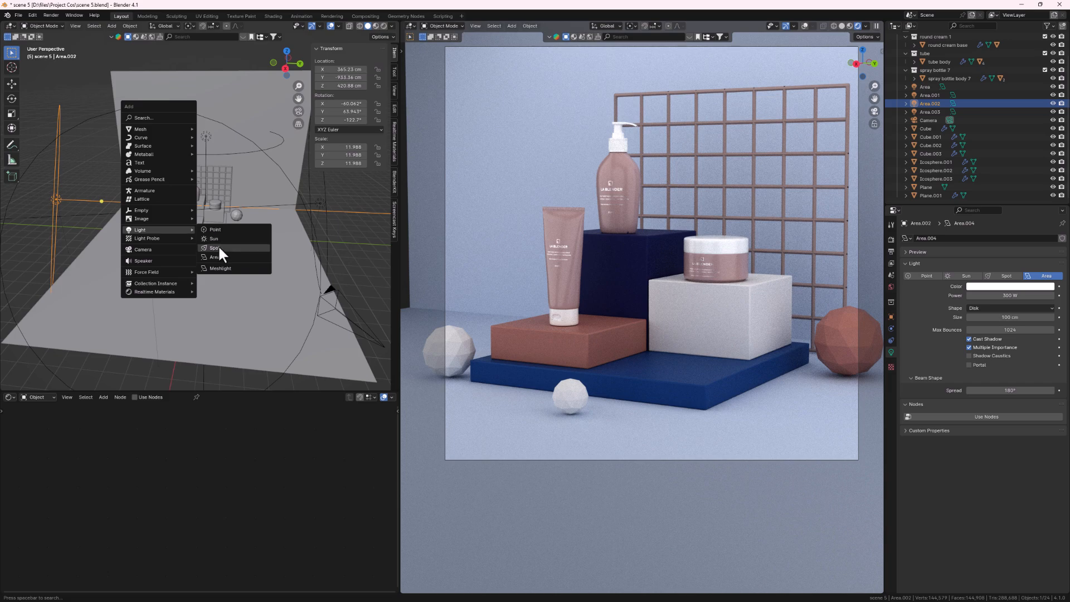
# Add a Spot light and raise it along Z to about 974 cm above the products
pyautogui.click(214, 247)
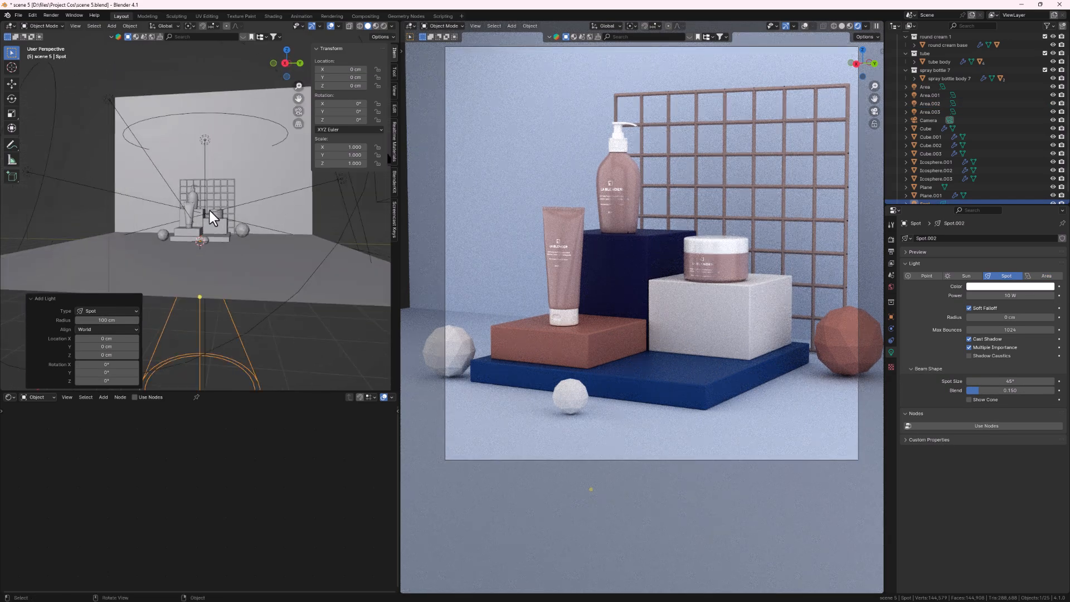
pyautogui.moveTo(218, 278)
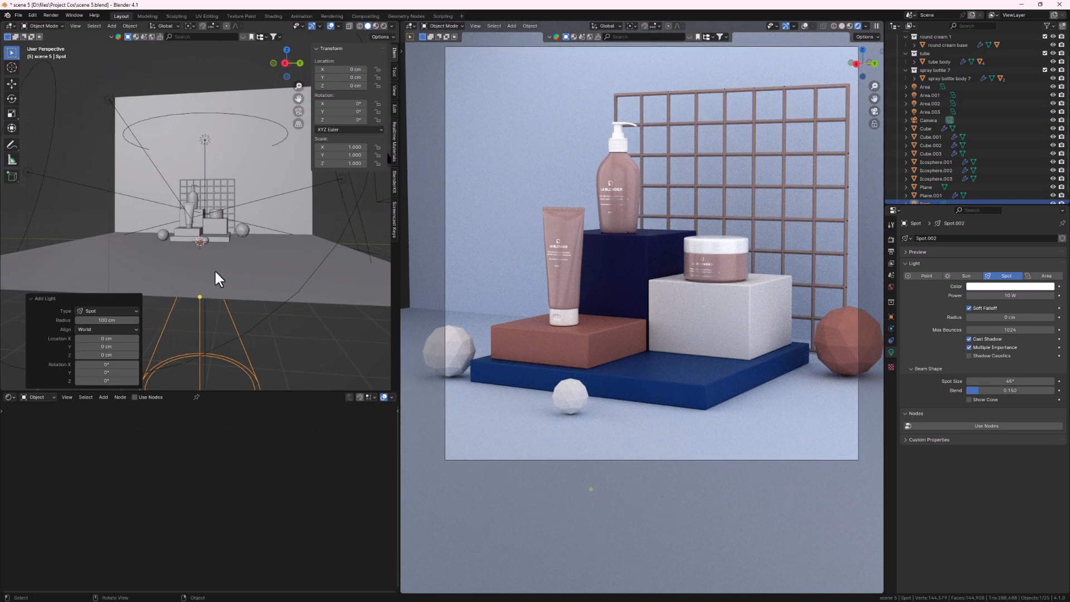
pyautogui.moveTo(199, 239); pyautogui.dragTo(200, 95)
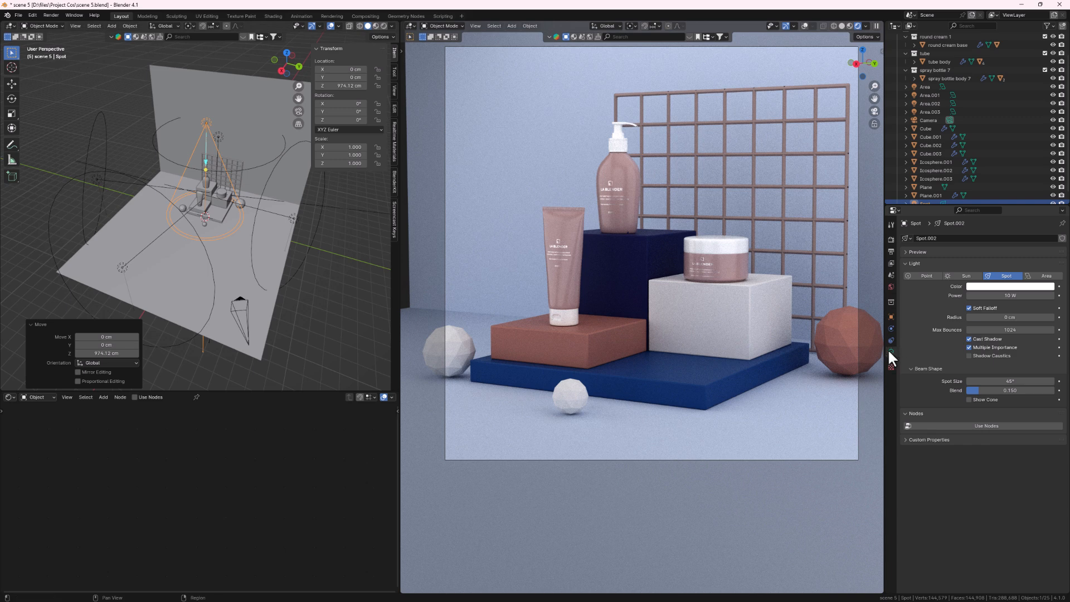
# Set the spot light's power to 1000 W and shift it along Y to about 249 cm
pyautogui.doubleClick(1011, 294)
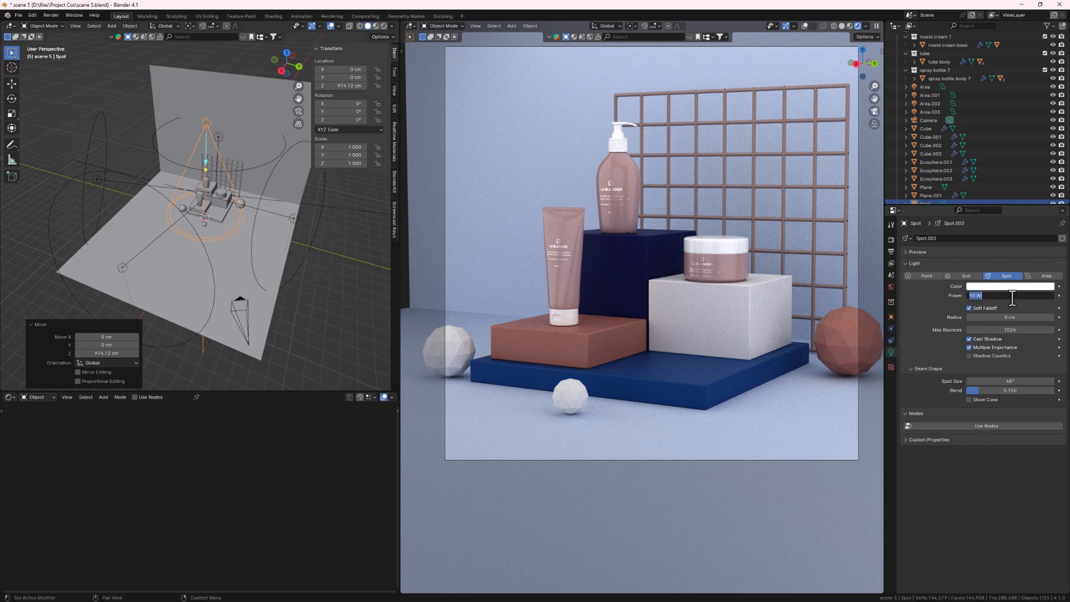
pyautogui.write('1000')
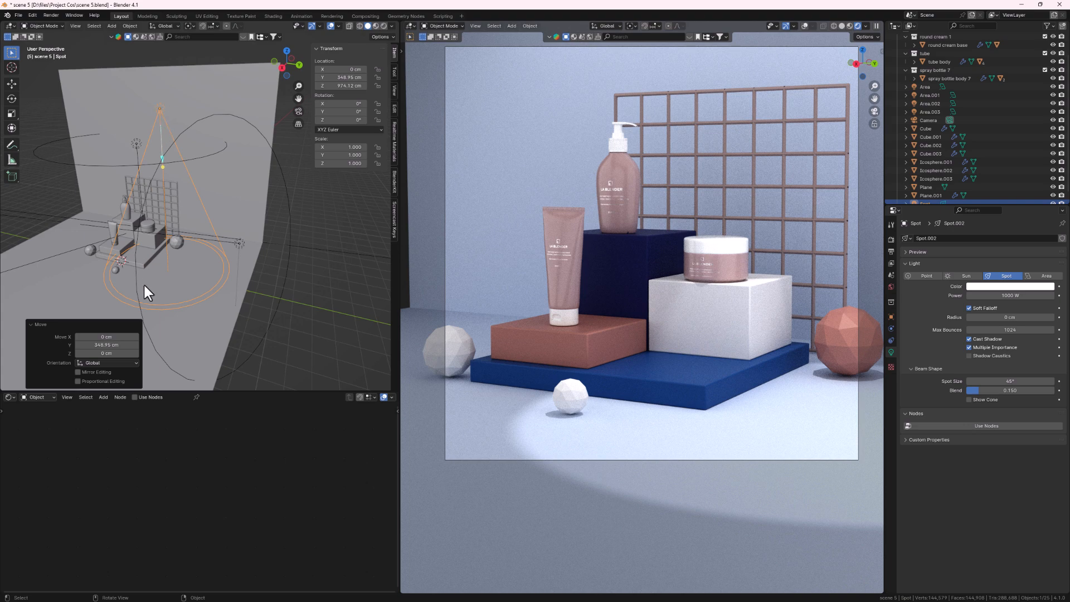
pyautogui.click(9, 397)
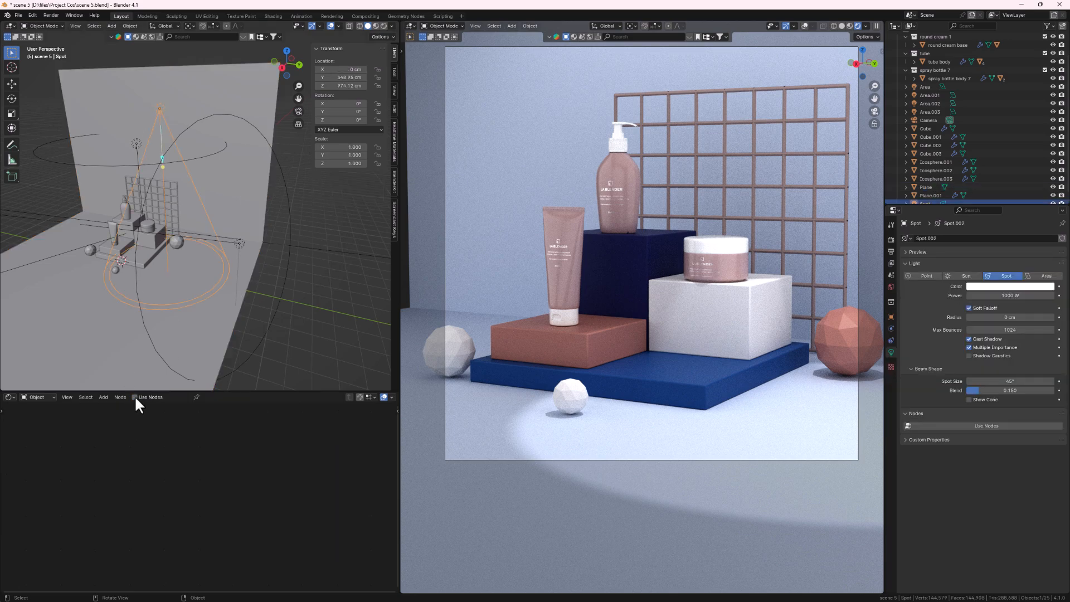
# Enable Use Nodes on the spot light so an Emission node feeds the Light Output
pyautogui.click(136, 397)
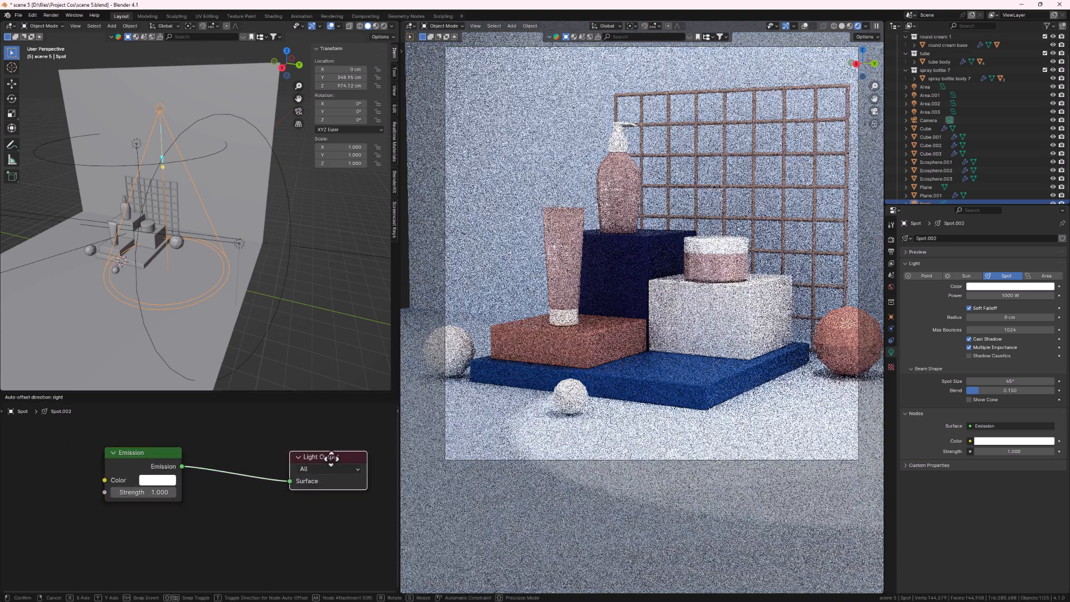
pyautogui.click(187, 445)
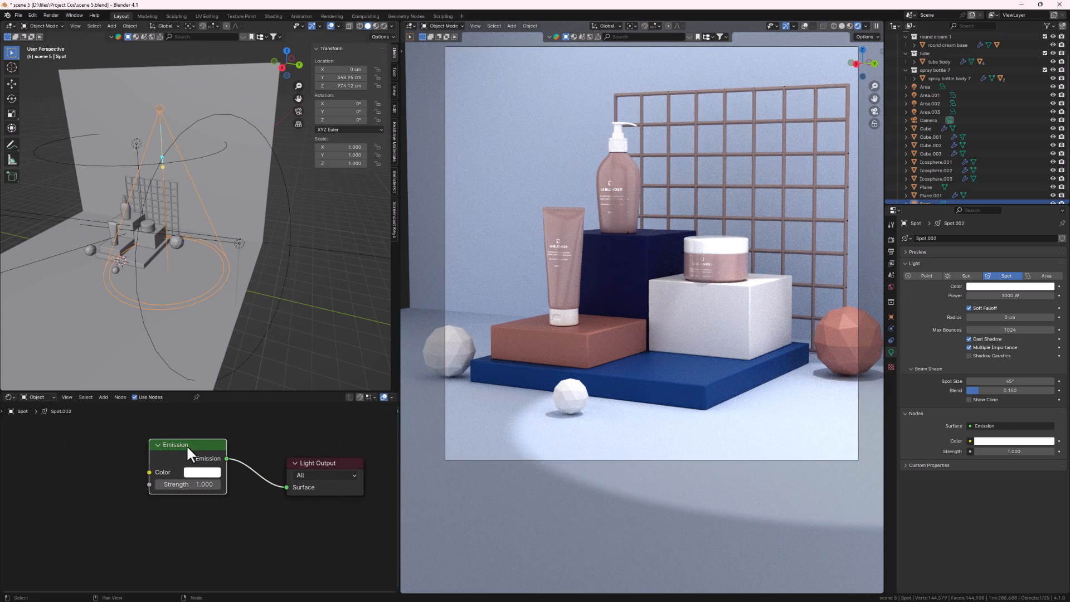
# Attach Texture Coordinate, Mapping and Image Texture nodes to the Emission colour via Ctrl+T
pyautogui.click(201, 471)
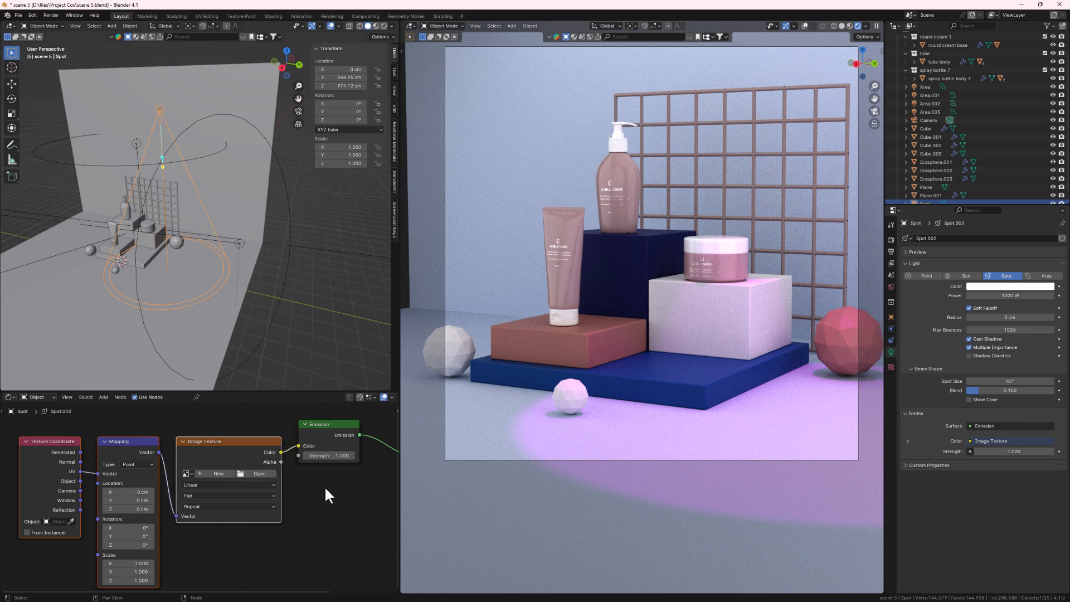
pyautogui.moveTo(273, 537)
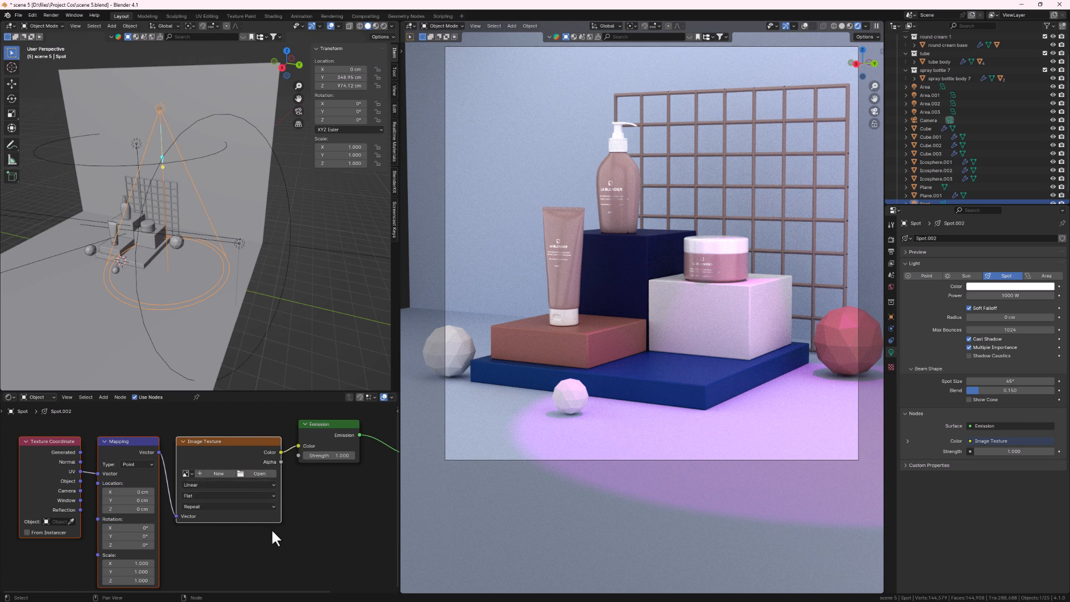
pyautogui.moveTo(222, 545)
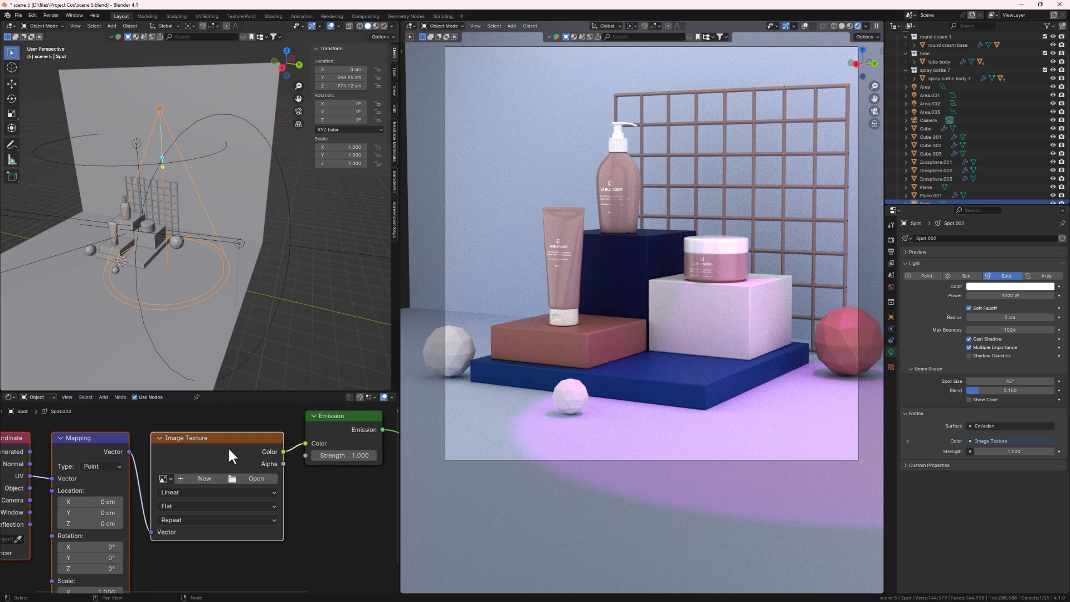
pyautogui.moveTo(1013, 592)
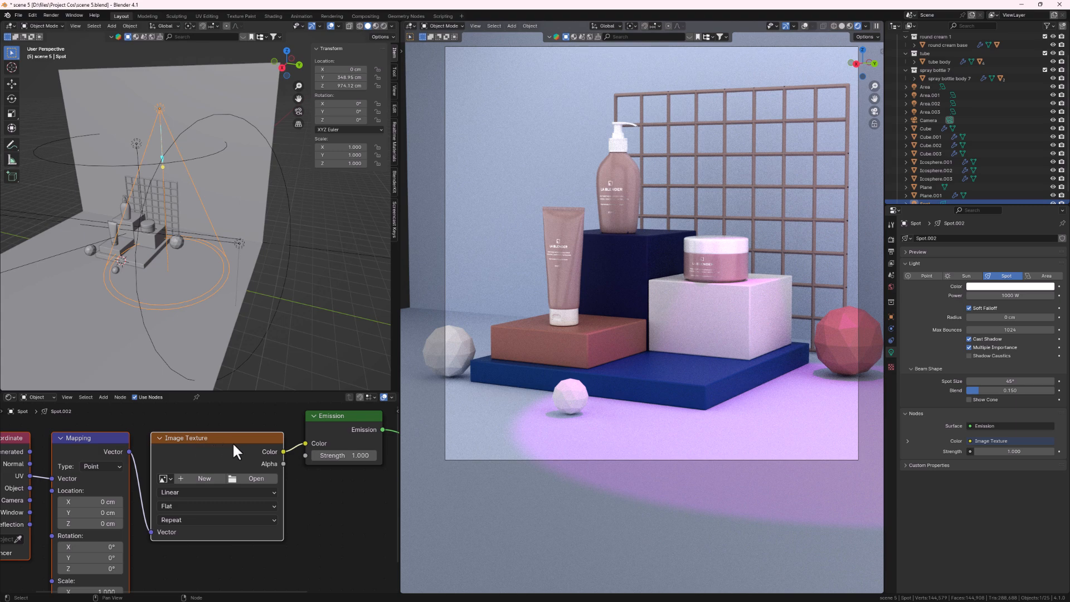
pyautogui.moveTo(256, 478)
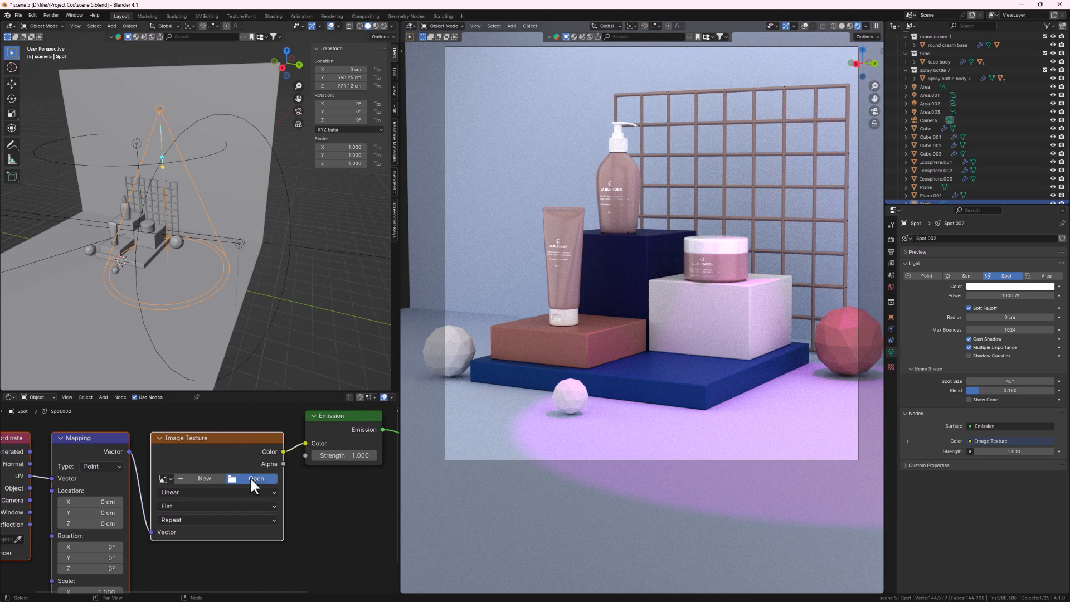
# Load tropical-01.jpg from the Gobos folder into the Image Texture node
pyautogui.click(257, 478)
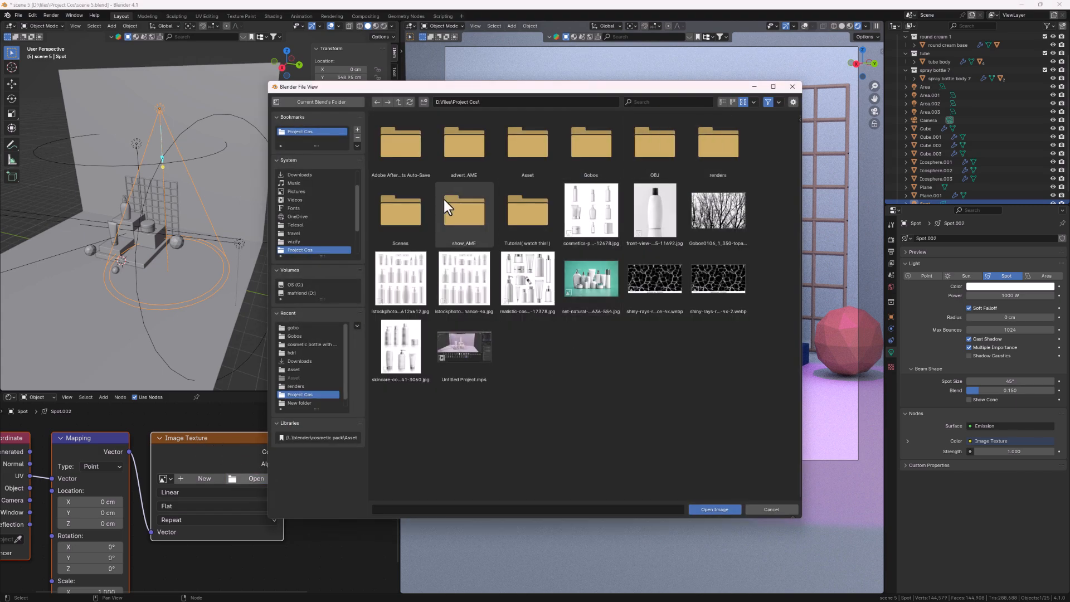
pyautogui.doubleClick(590, 141)
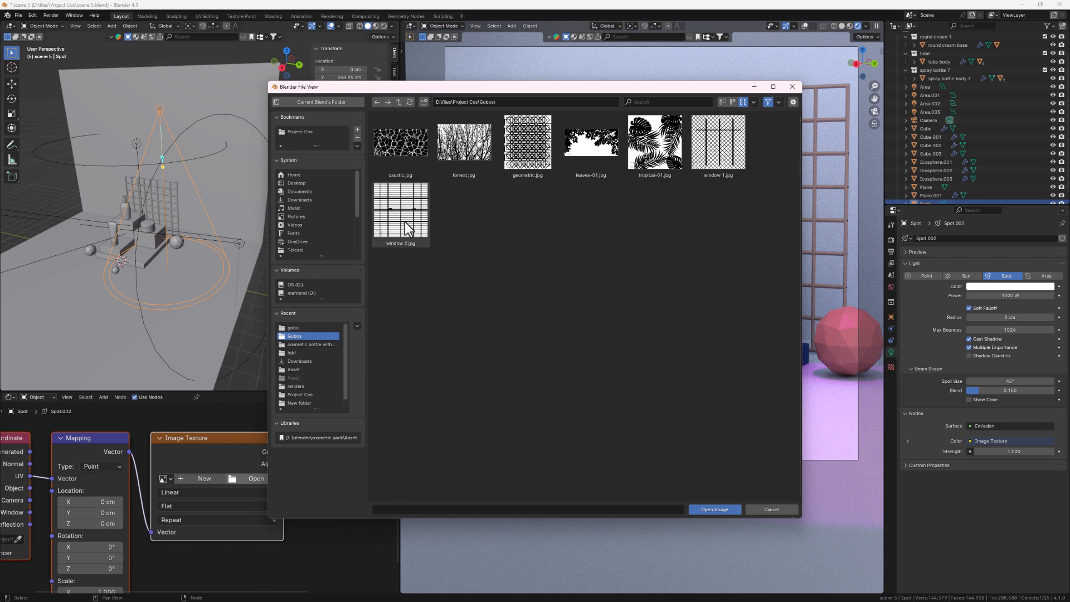
pyautogui.moveTo(400, 212)
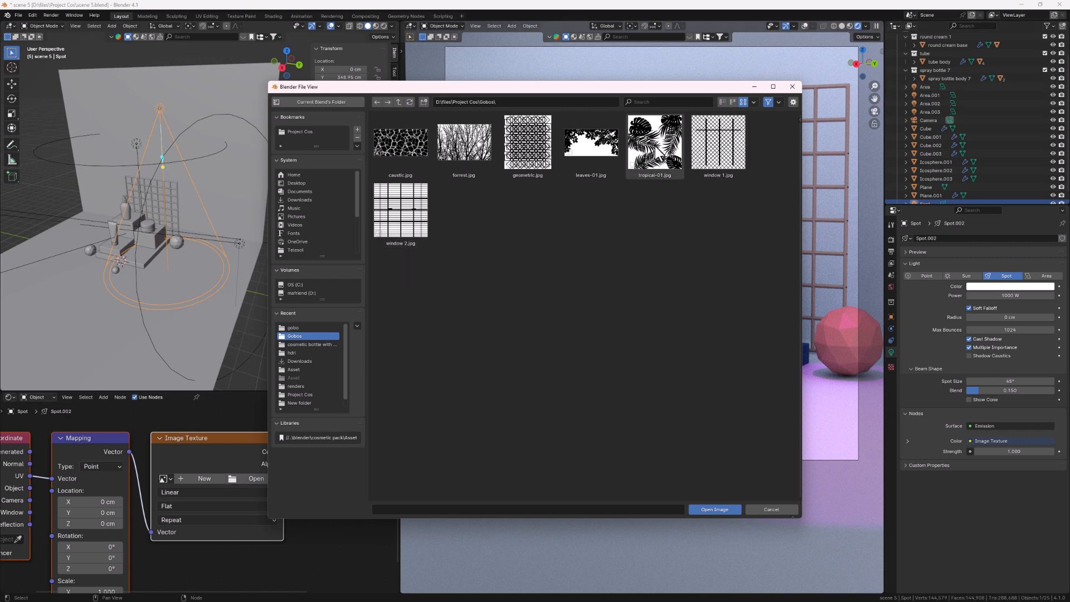
pyautogui.click(713, 509)
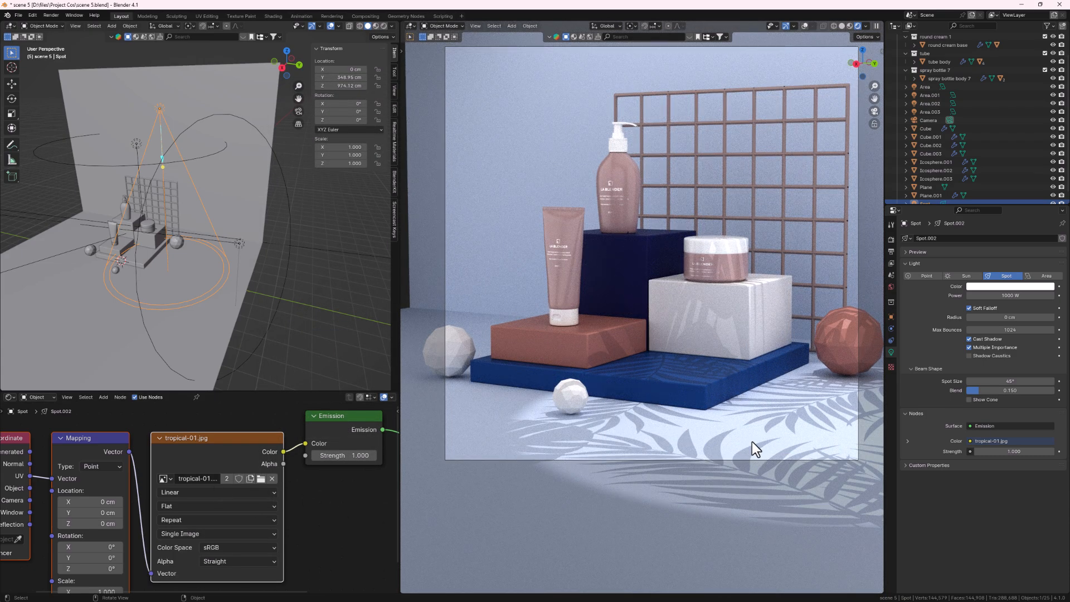
pyautogui.moveTo(677, 371)
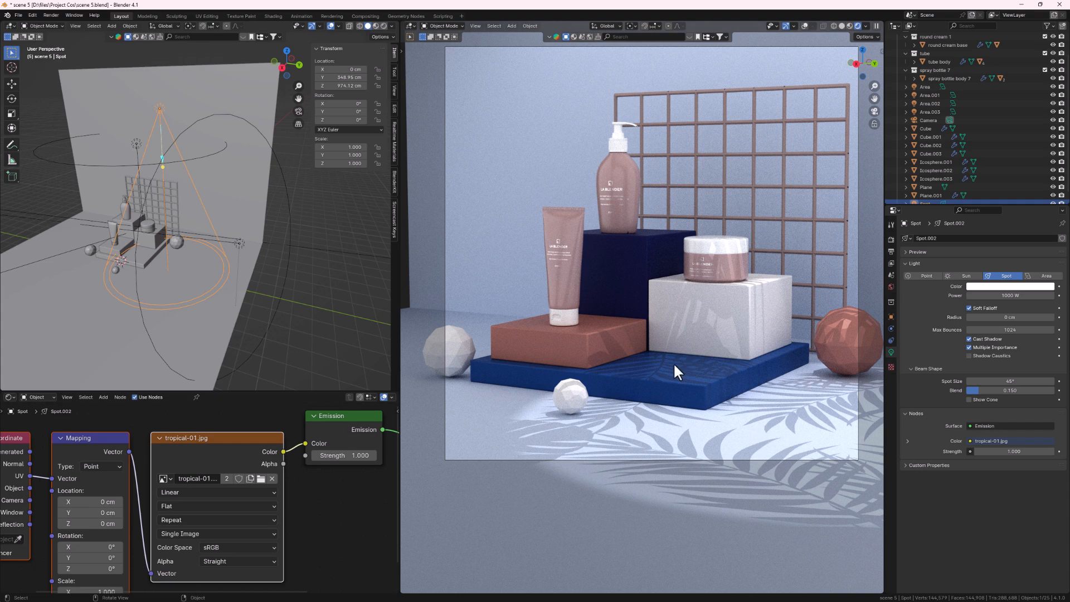
pyautogui.moveTo(467, 360)
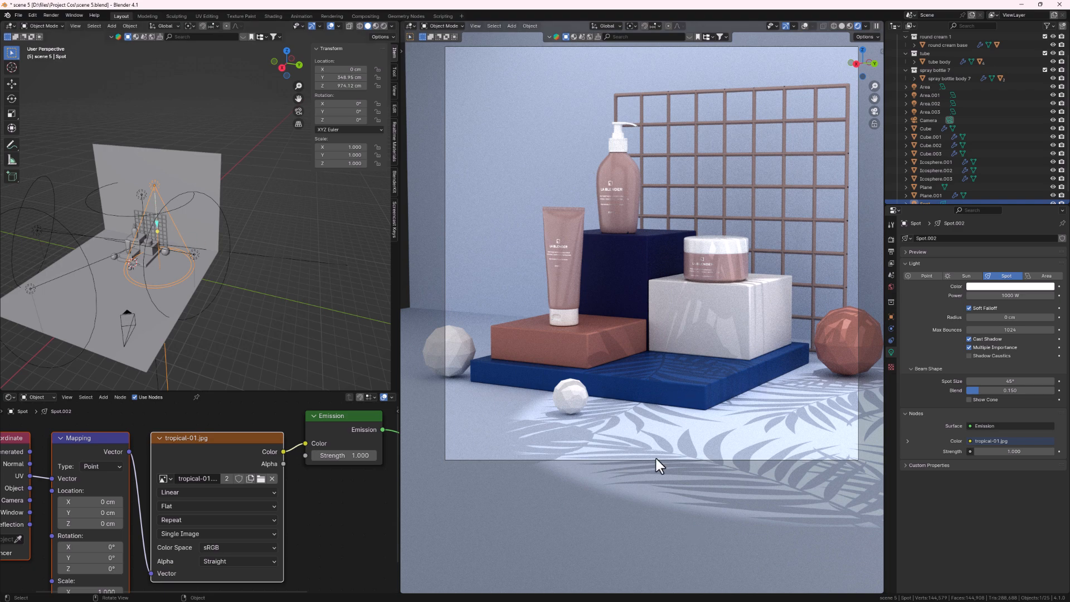
pyautogui.moveTo(672, 471)
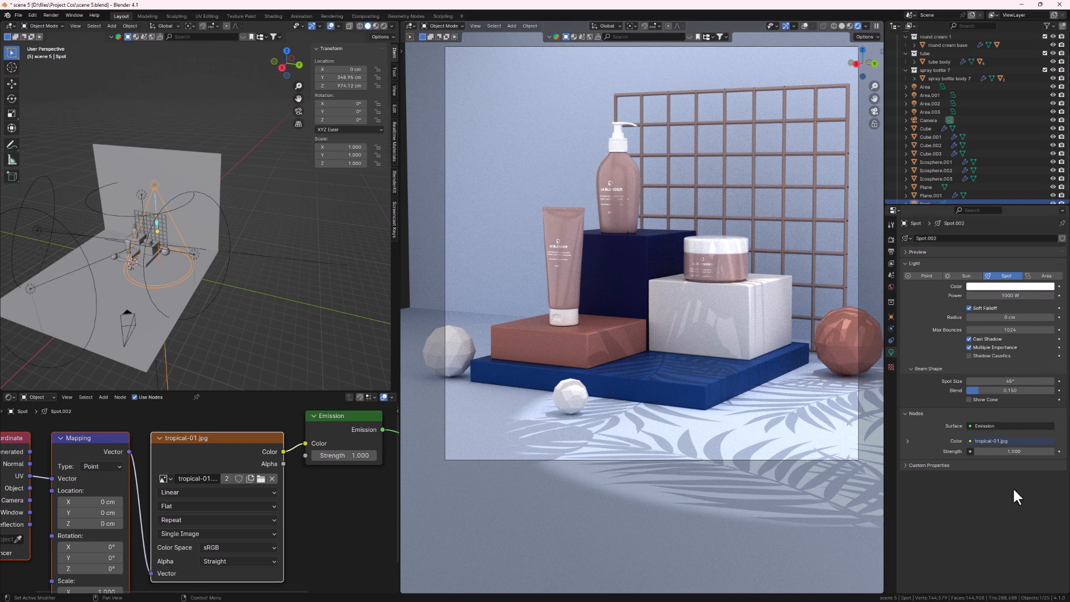
pyautogui.moveTo(1010, 318)
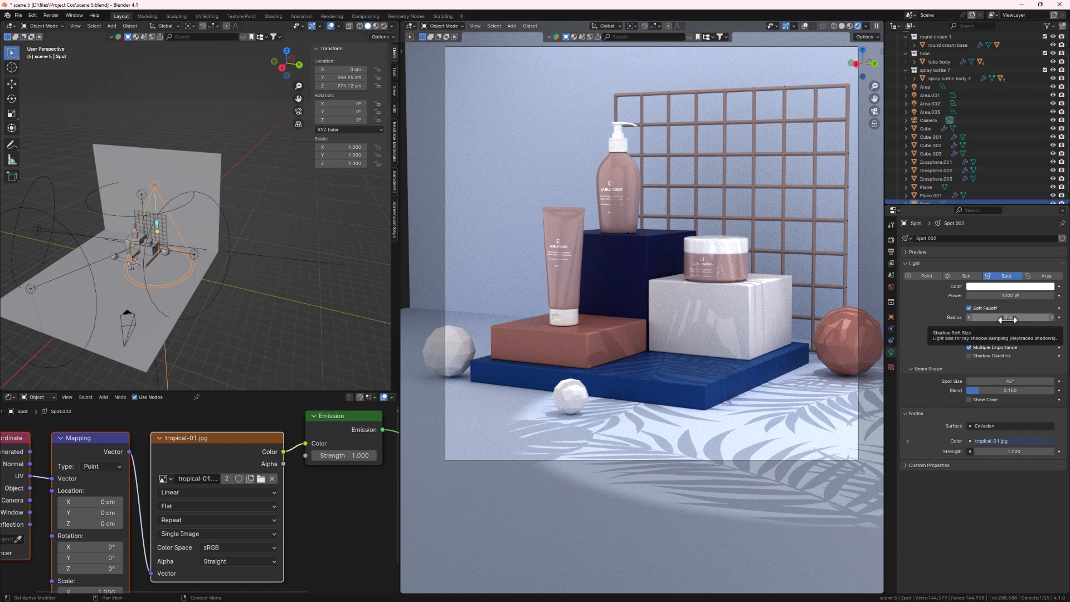
pyautogui.click(1013, 317)
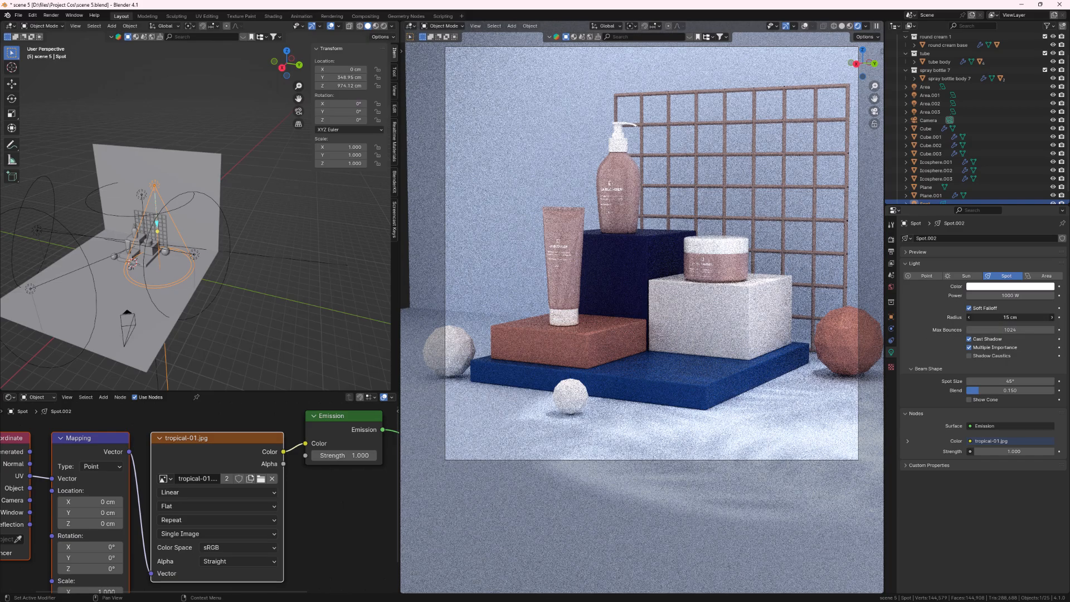
pyautogui.click(1010, 316)
pyautogui.write('0')
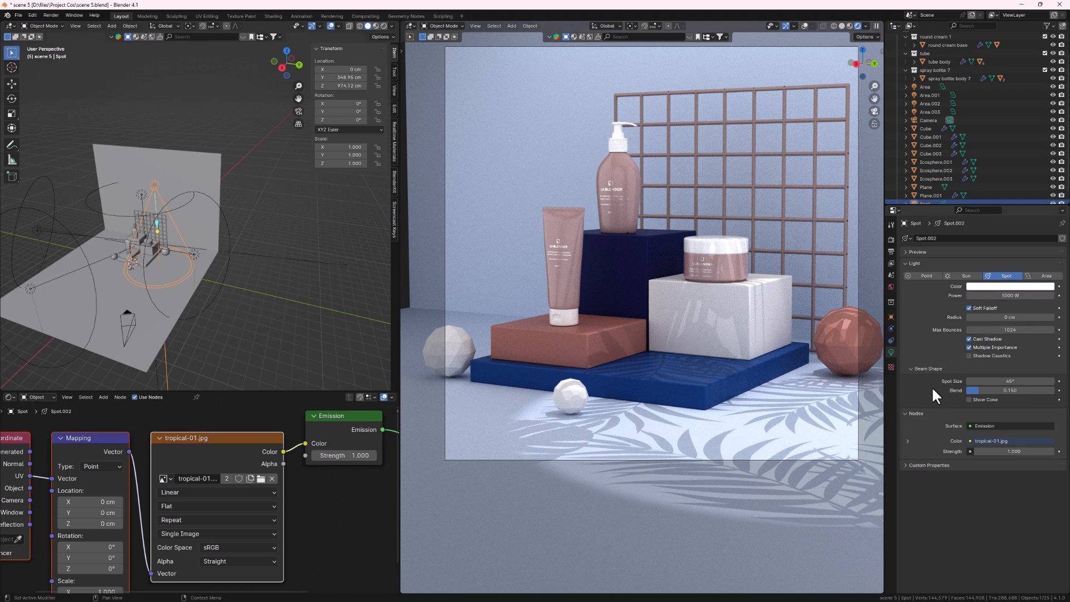
pyautogui.click(1010, 317)
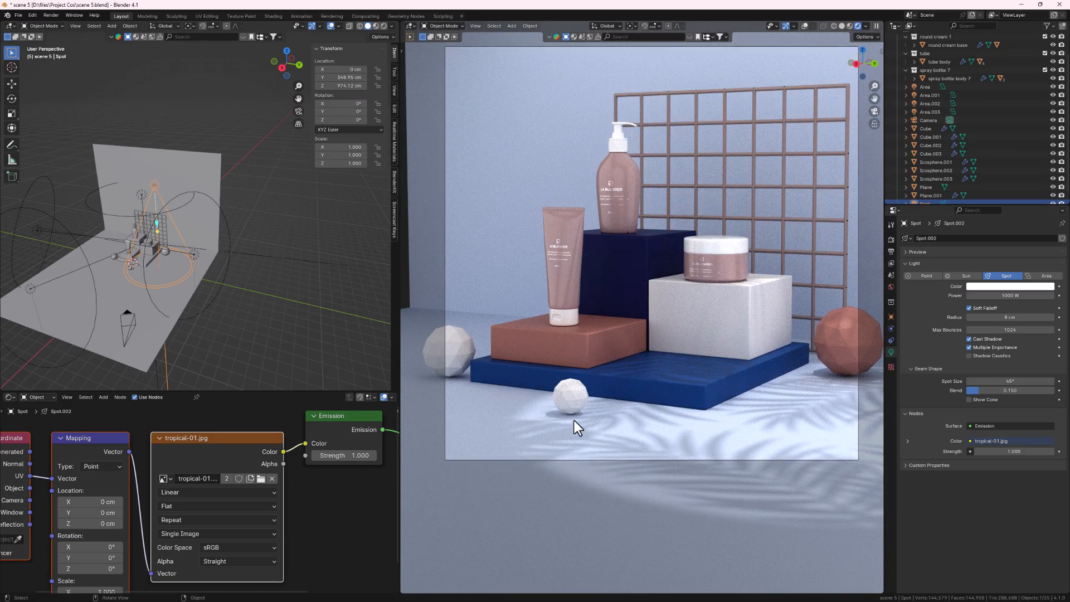
pyautogui.moveTo(787, 396)
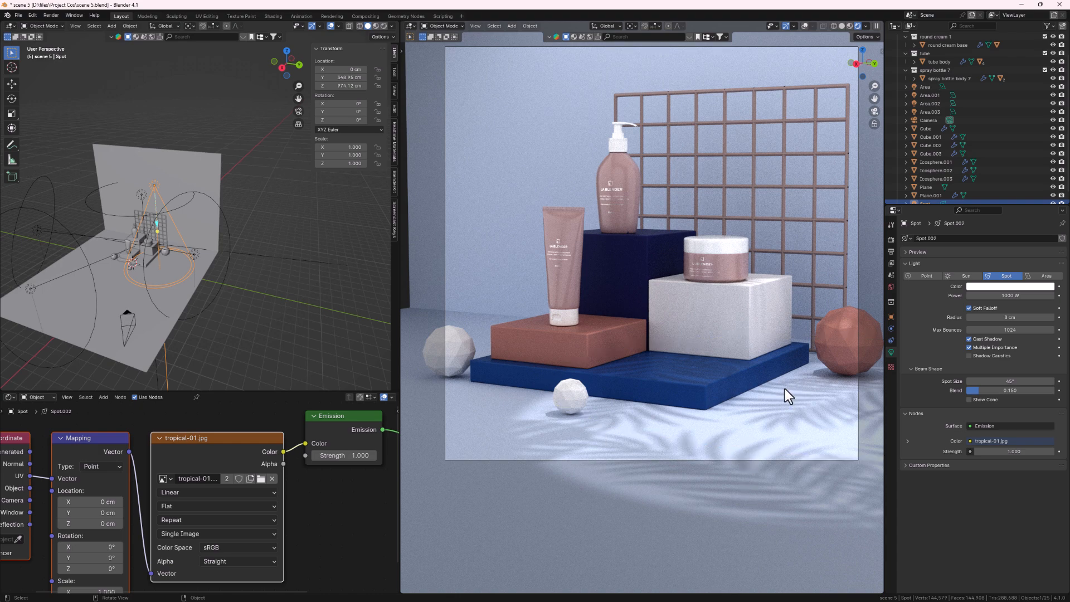
pyautogui.moveTo(1035, 409)
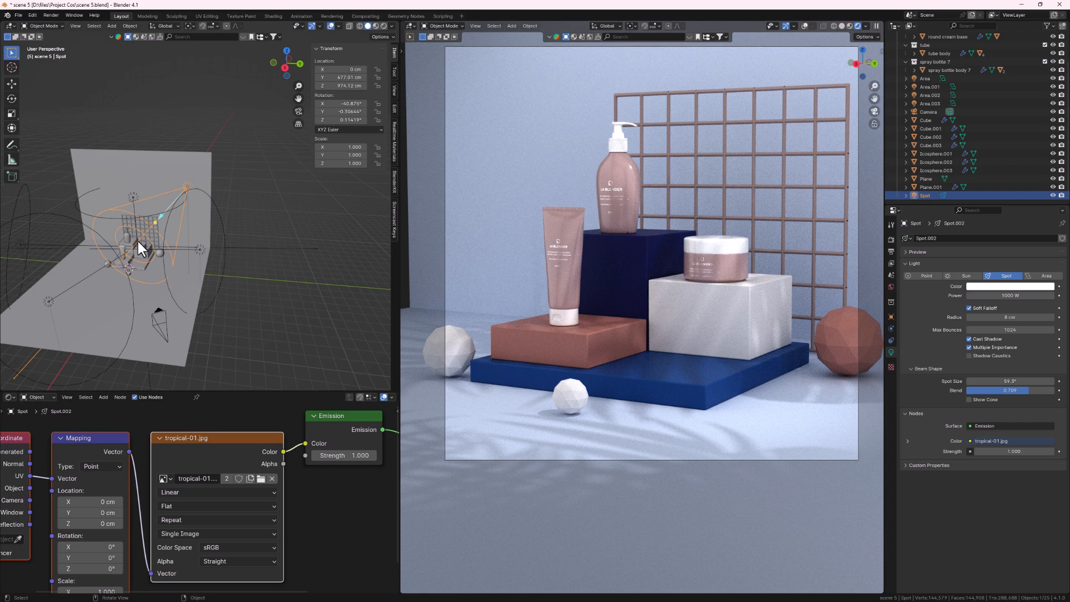
pyautogui.moveTo(205, 286)
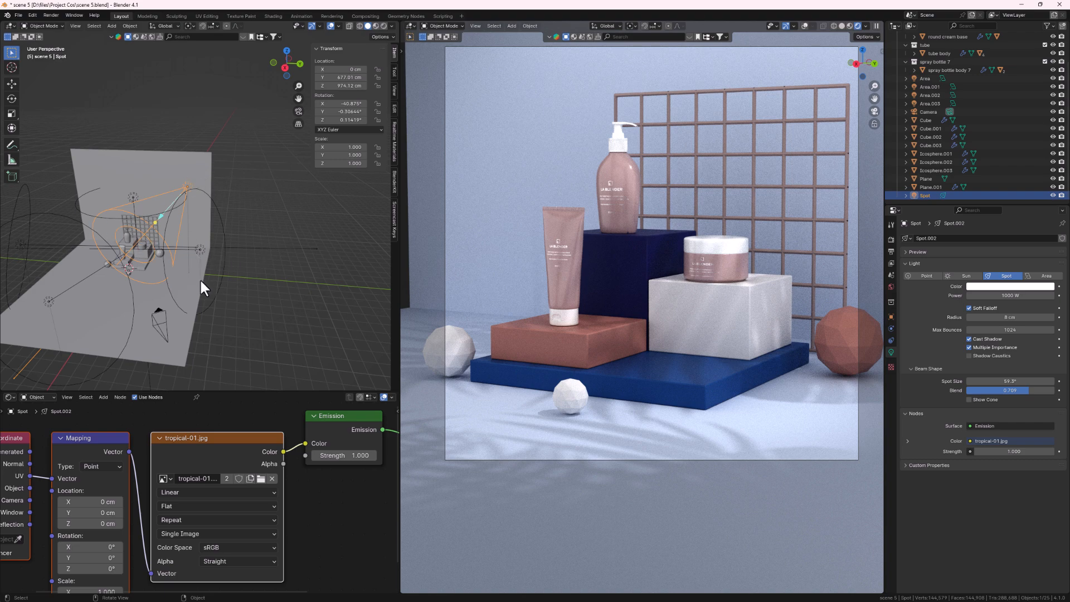
pyautogui.moveTo(245, 265)
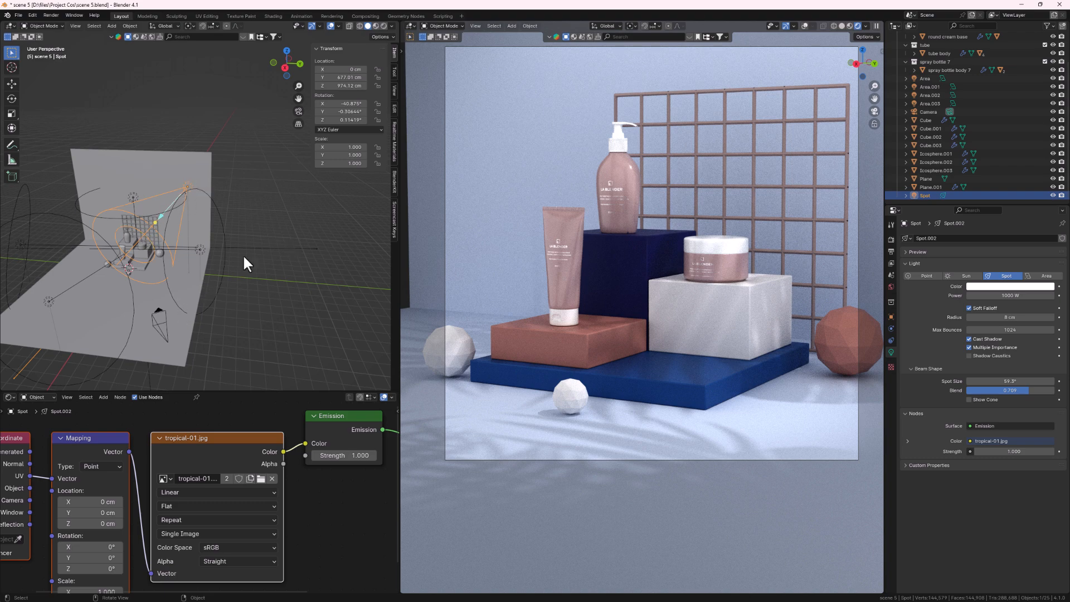
pyautogui.moveTo(260, 481)
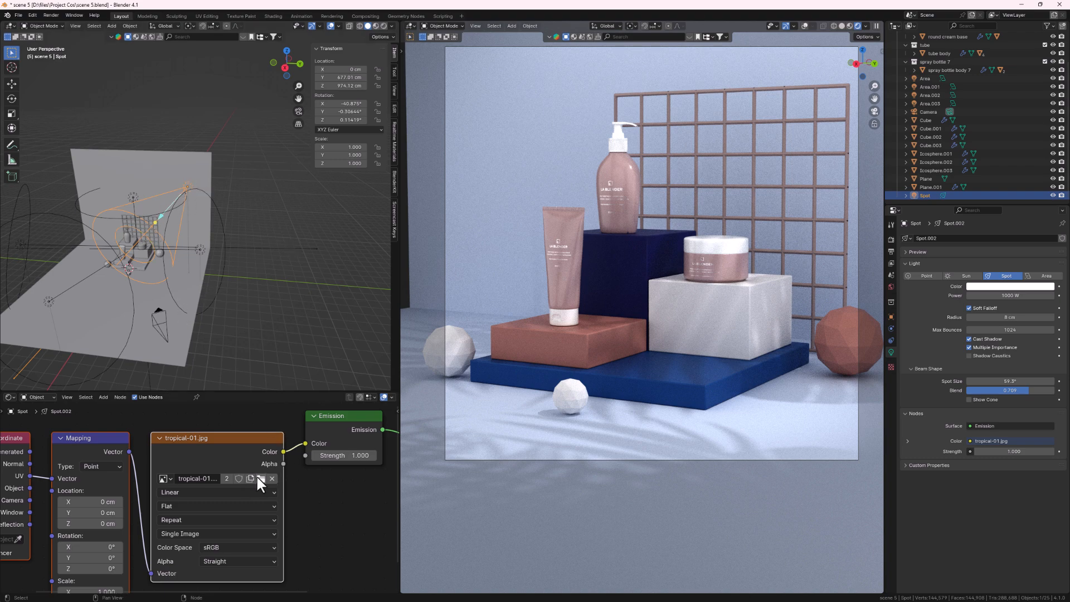
# Swap the gobo through caustic.jpg and window 1.jpg, ending on geometric.jpg
pyautogui.click(251, 478)
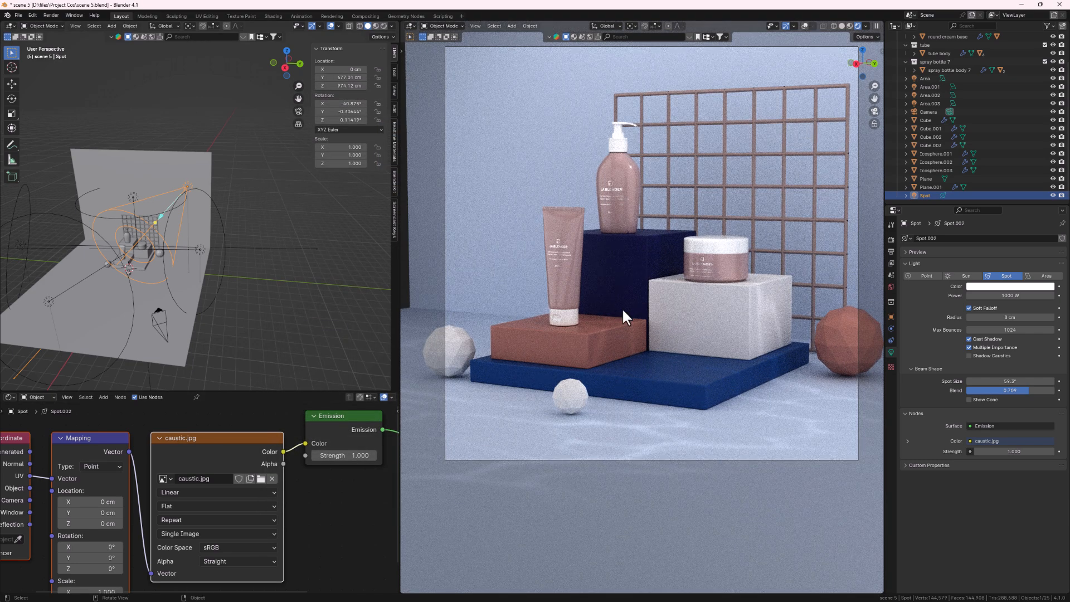
pyautogui.click(260, 478)
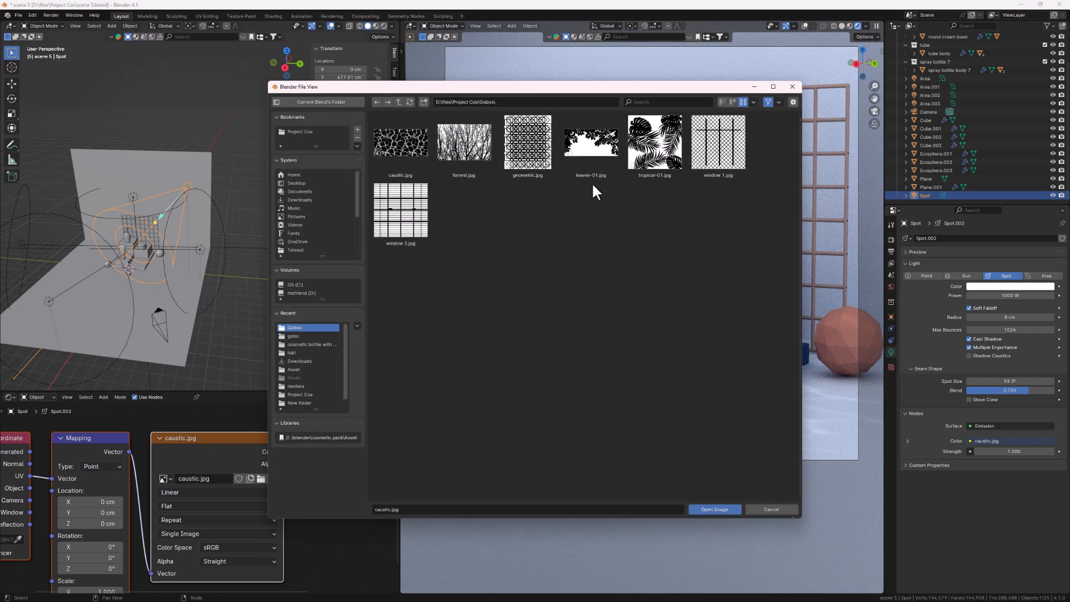
pyautogui.click(714, 509)
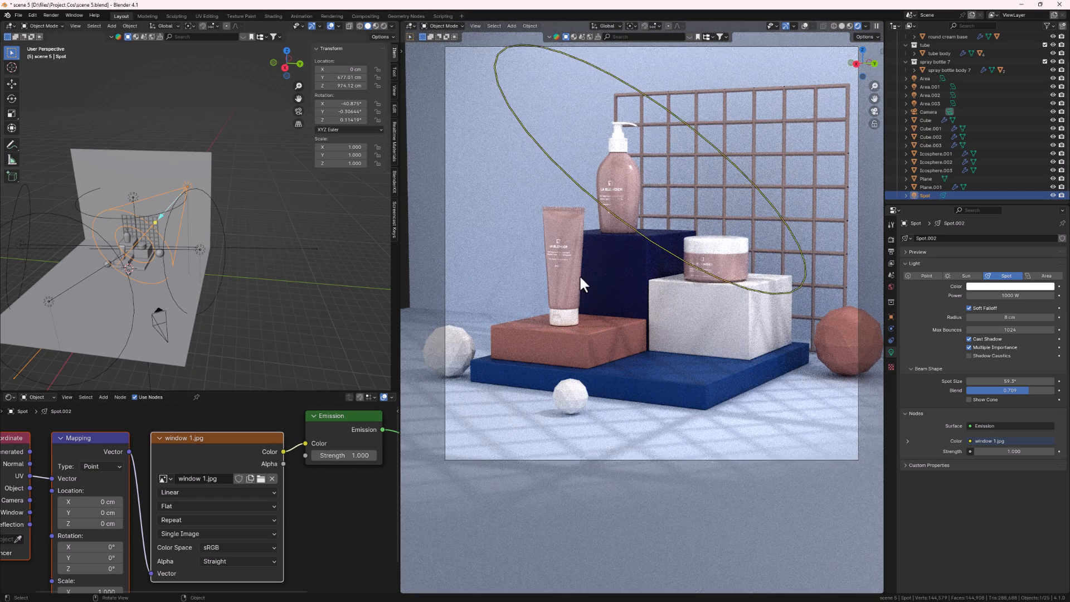
pyautogui.click(260, 478)
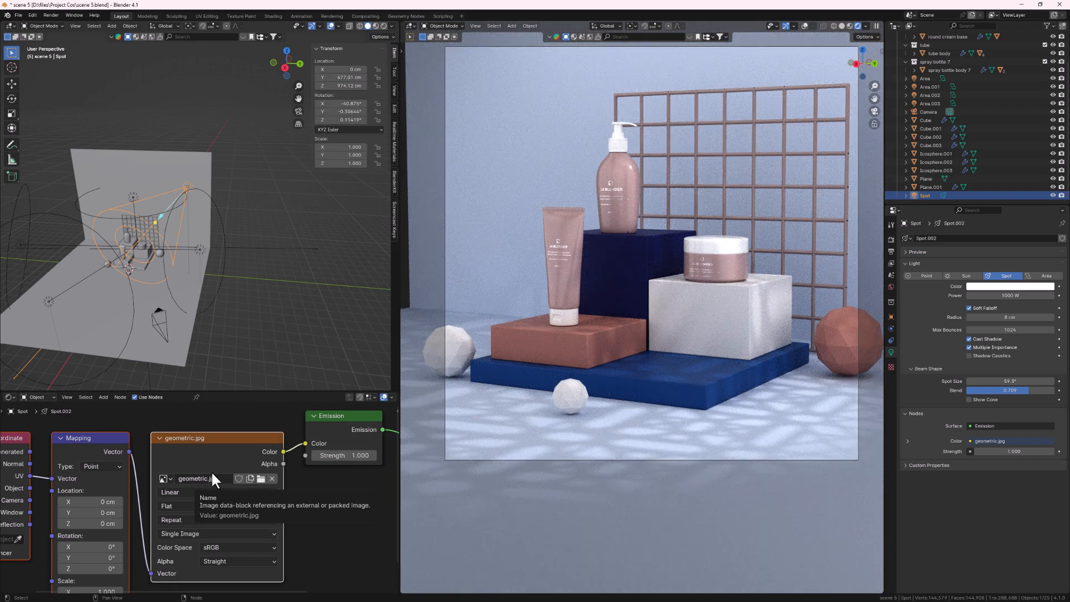
pyautogui.moveTo(215, 440)
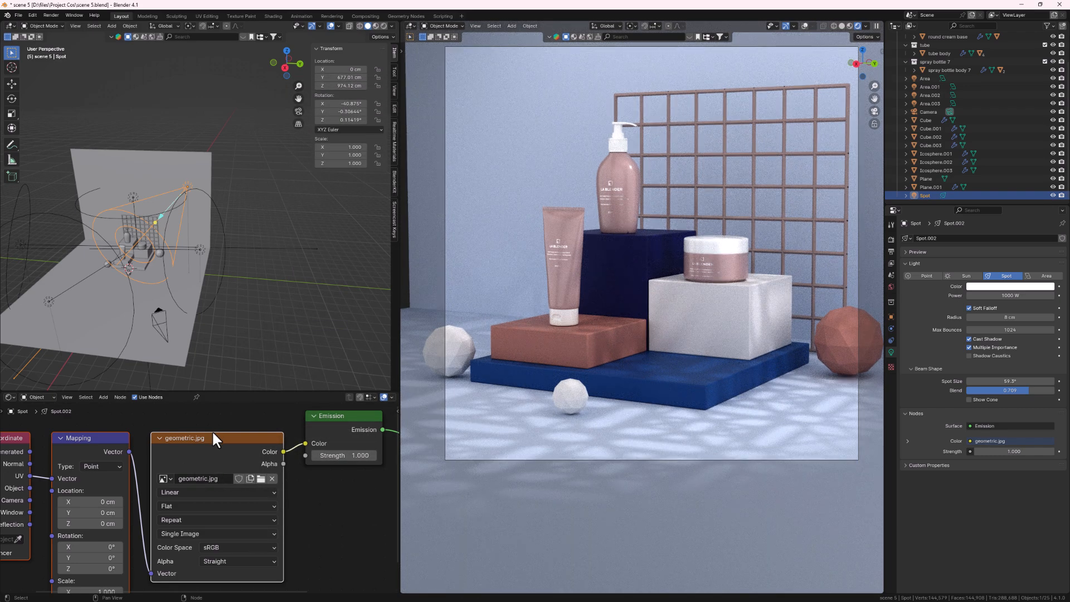